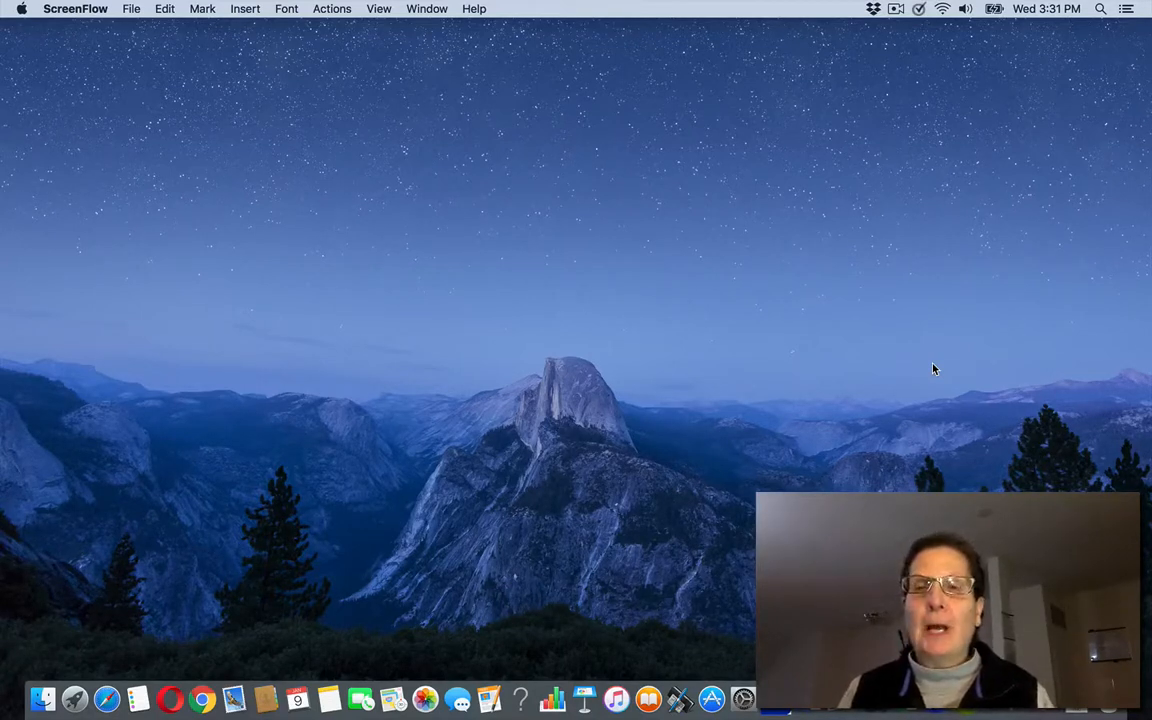
mouse_move(37, 656)
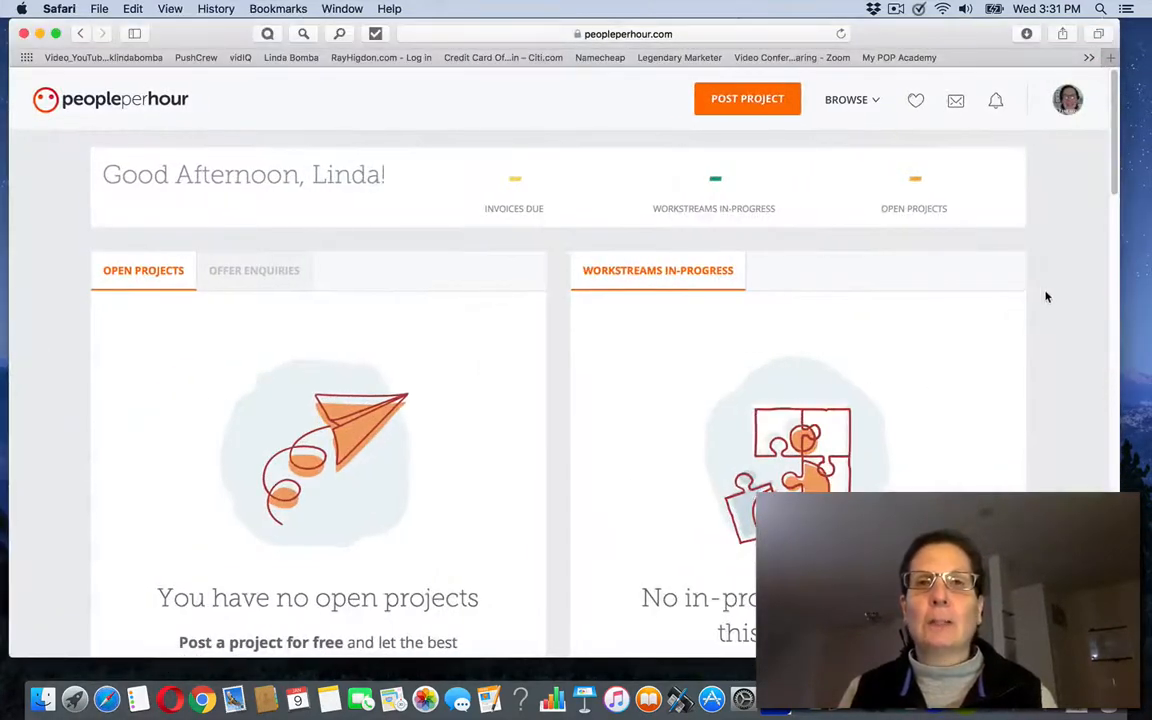
mouse_move(1054, 283)
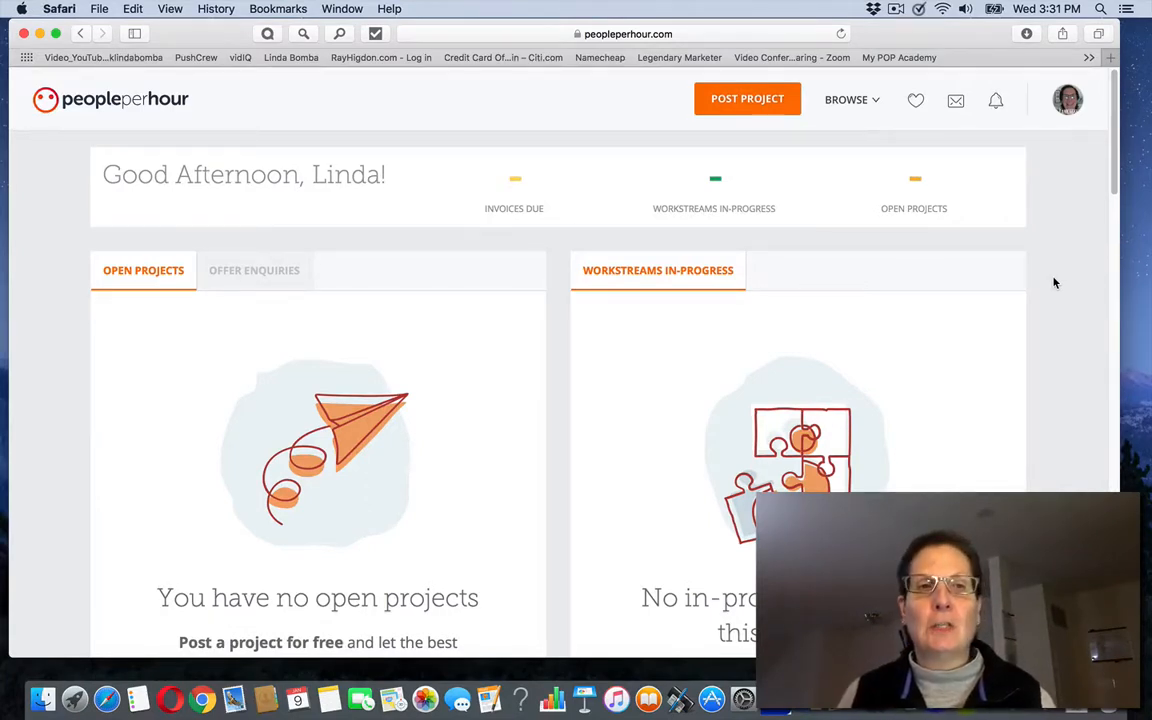
mouse_move(1110, 159)
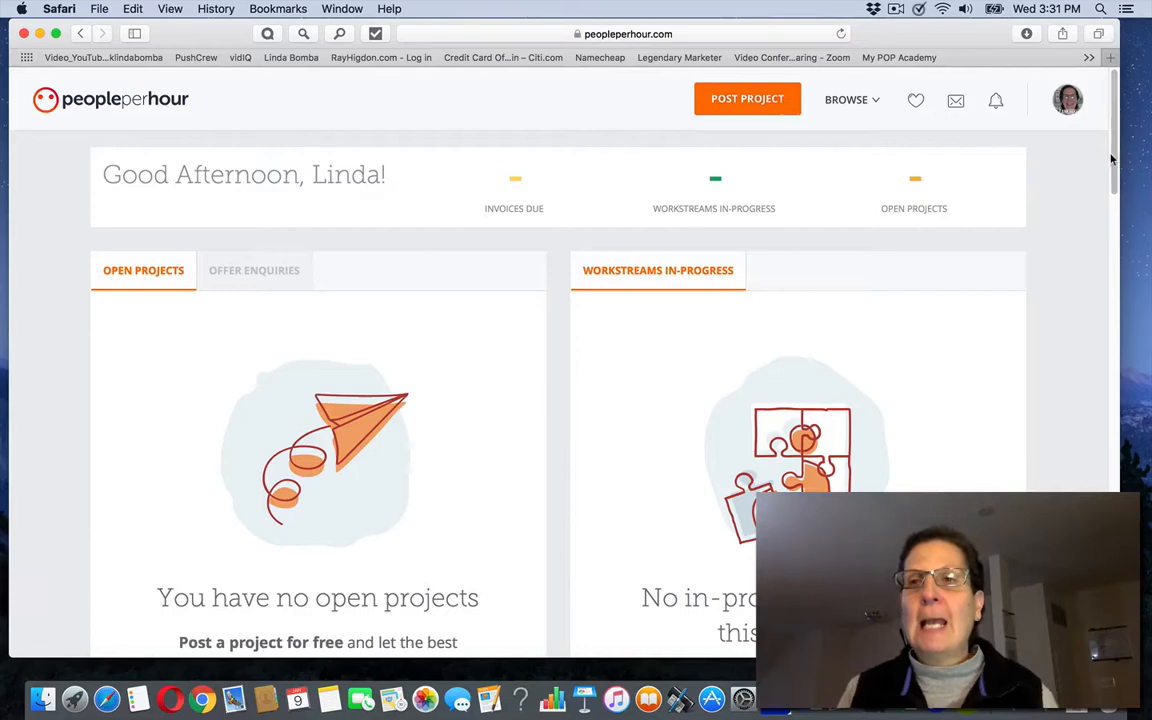
Scroll past the empty Open Projects, Invoices Due and Feedback summaries to the $35 Invite your friends card
scroll("down", 3)
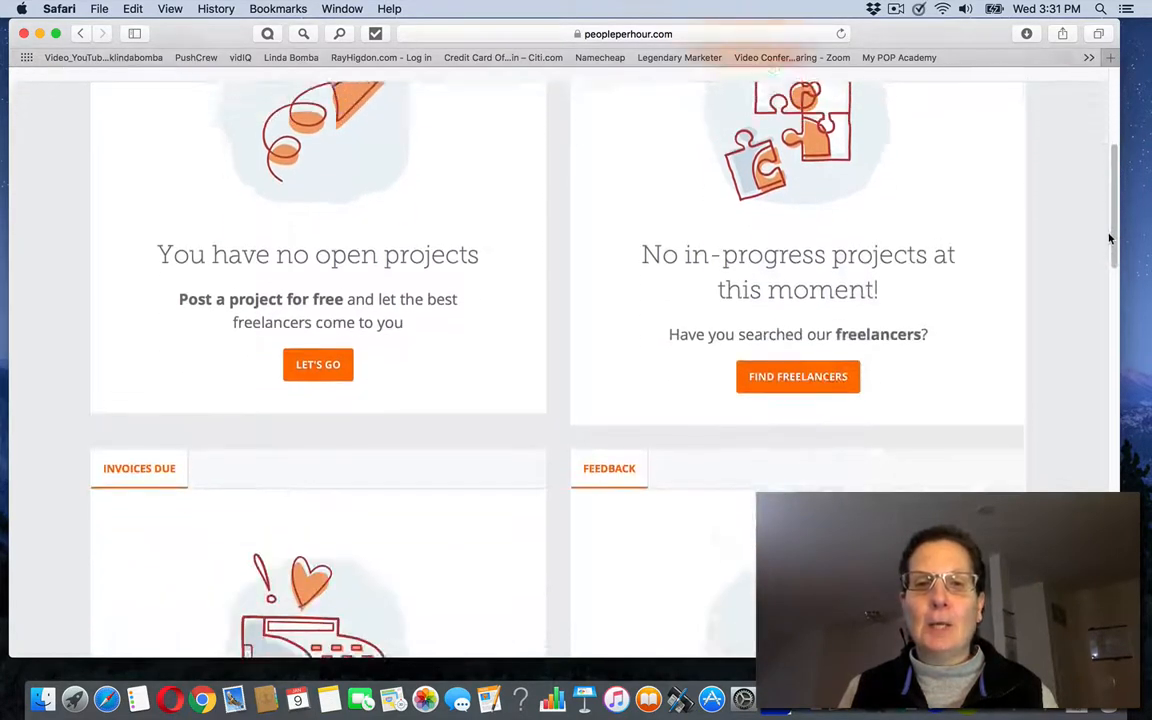
scroll("up", 3)
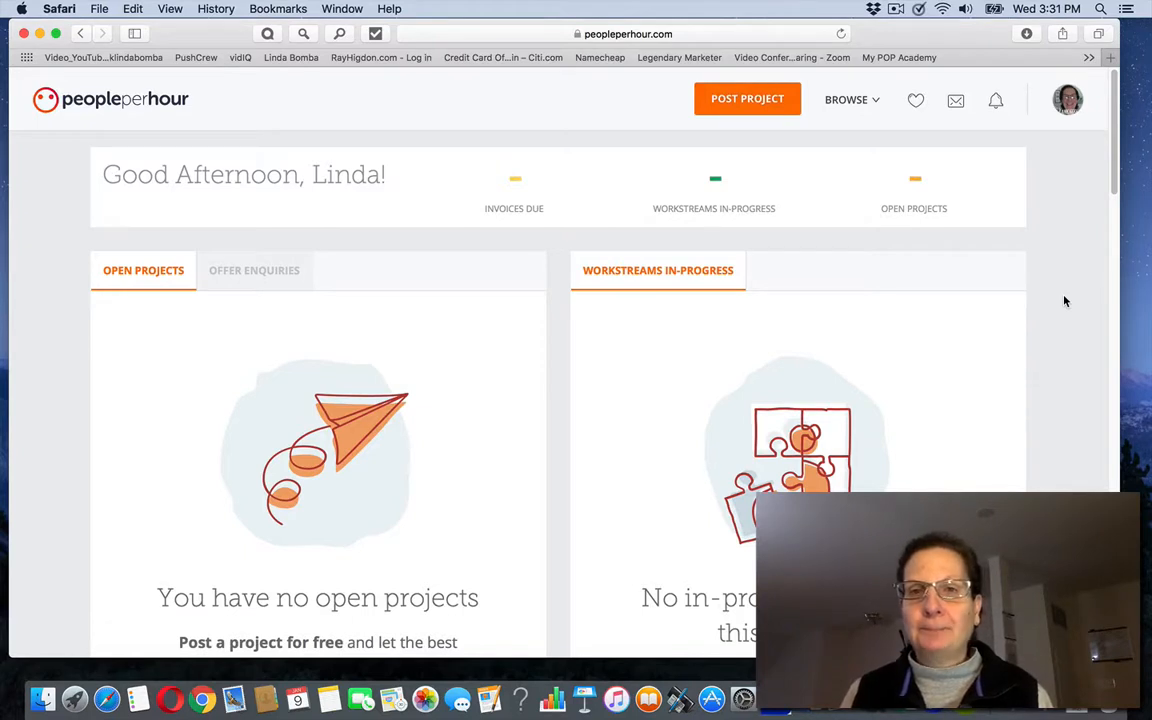
scroll("down", 3)
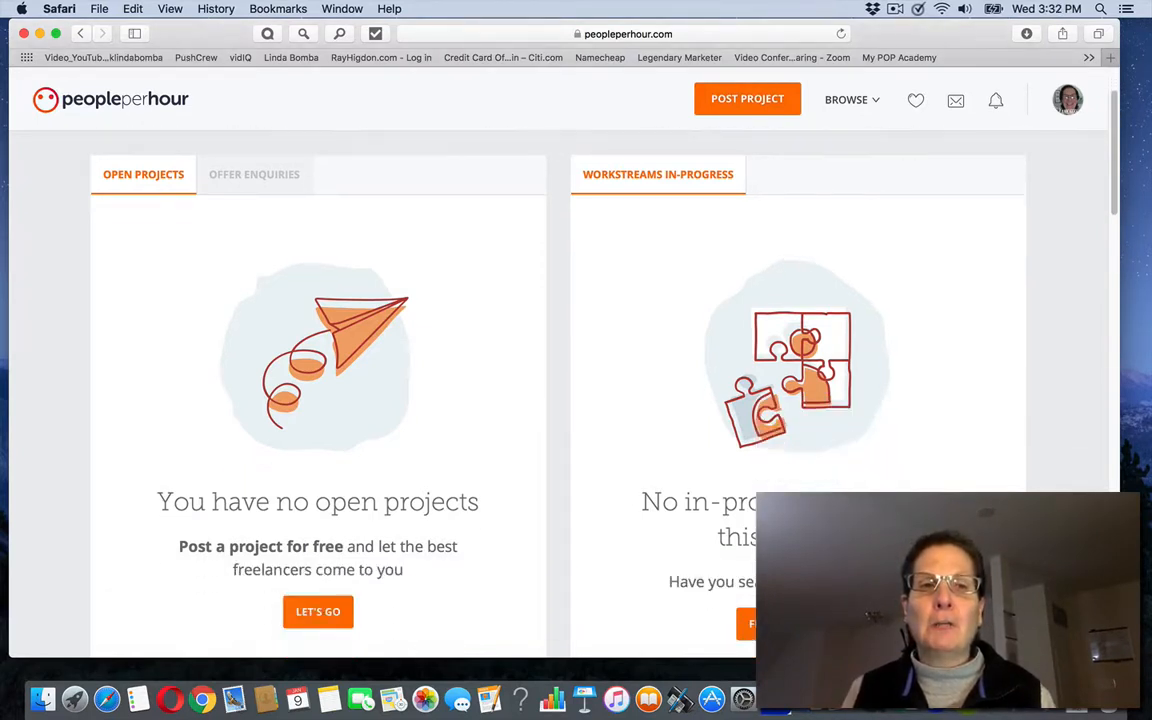
scroll("down", 3)
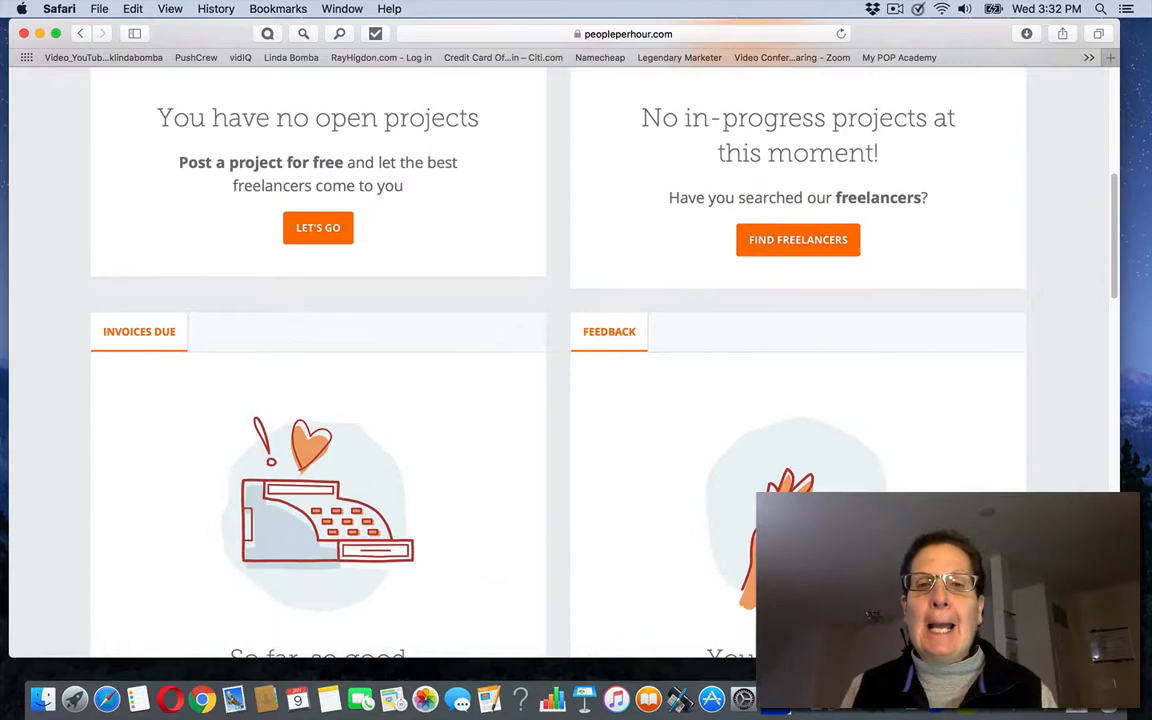
scroll("down", 3)
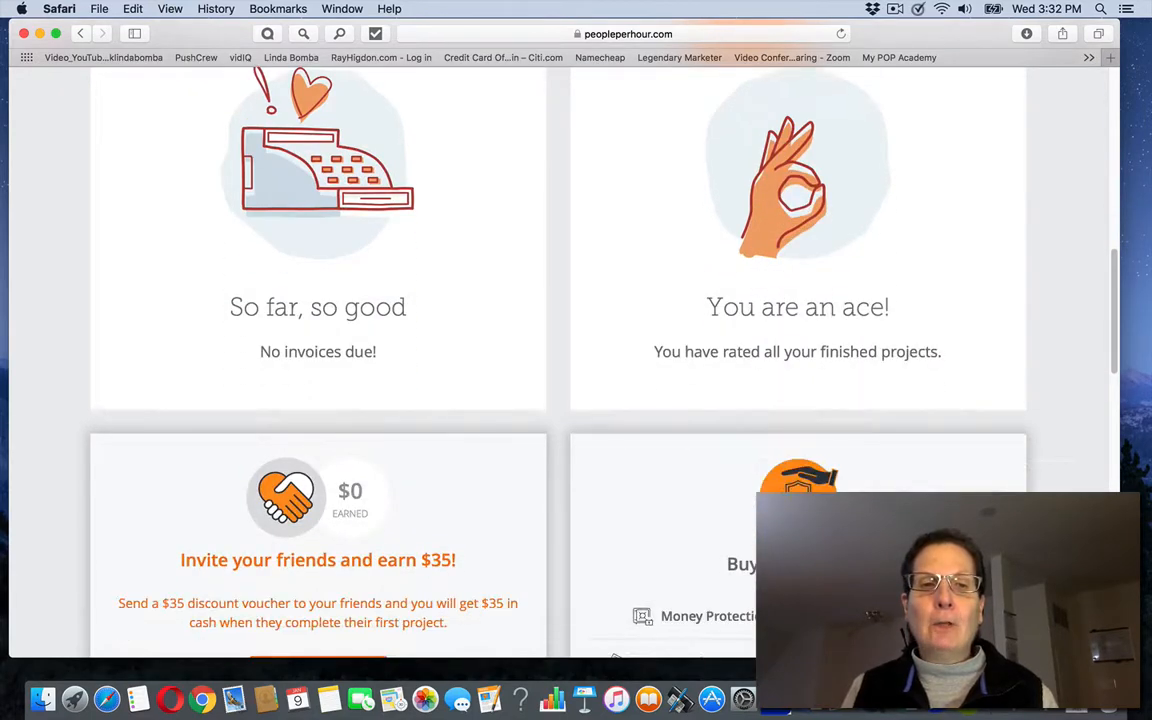
Browse the Top Sales Offers grid, from $10 data entry to $450 logo design, returning to its first rows
scroll("down", 3)
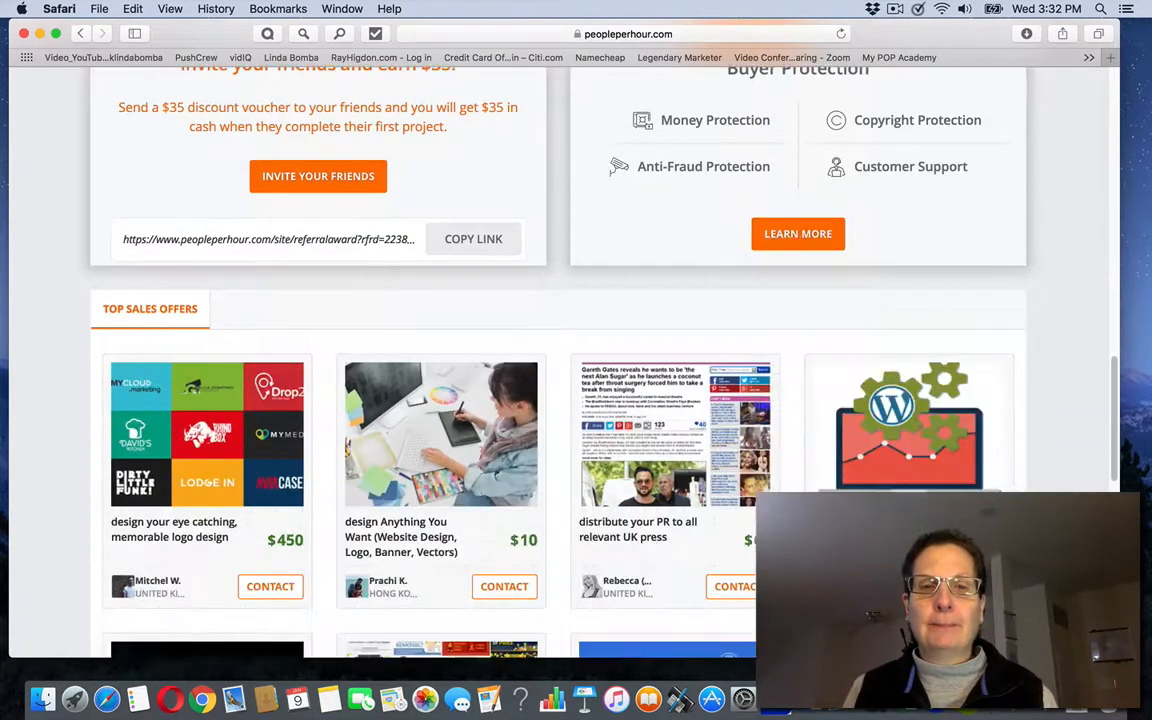
scroll("down", 3)
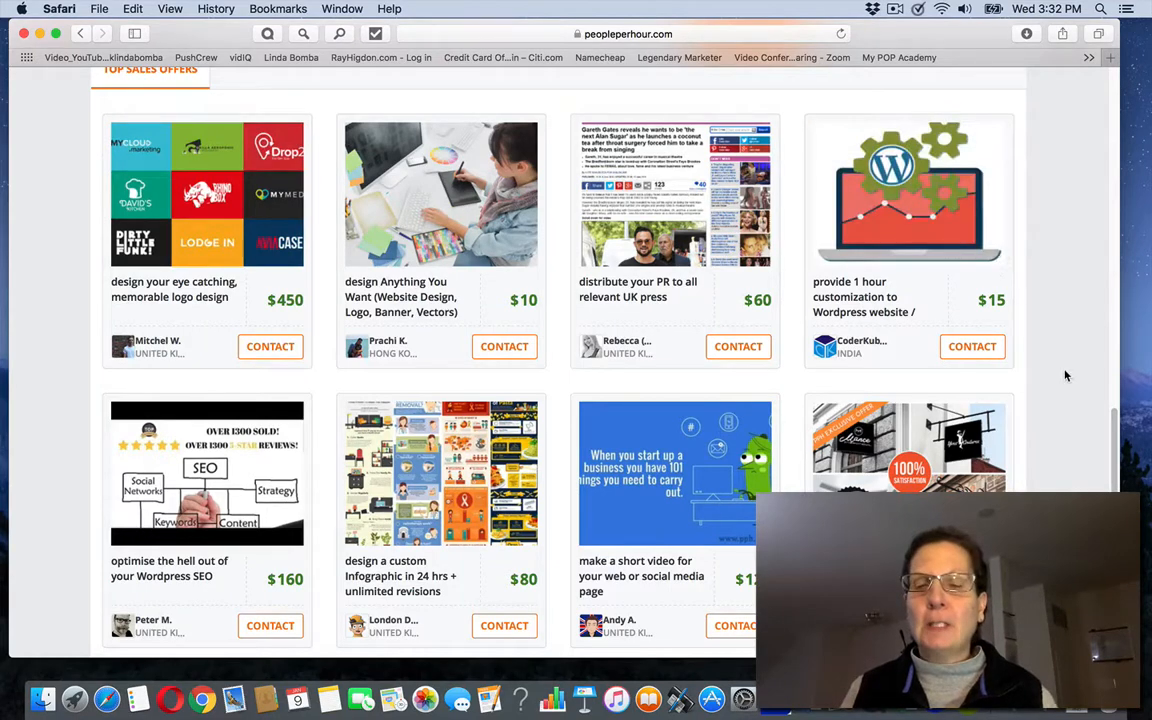
scroll("down", 3)
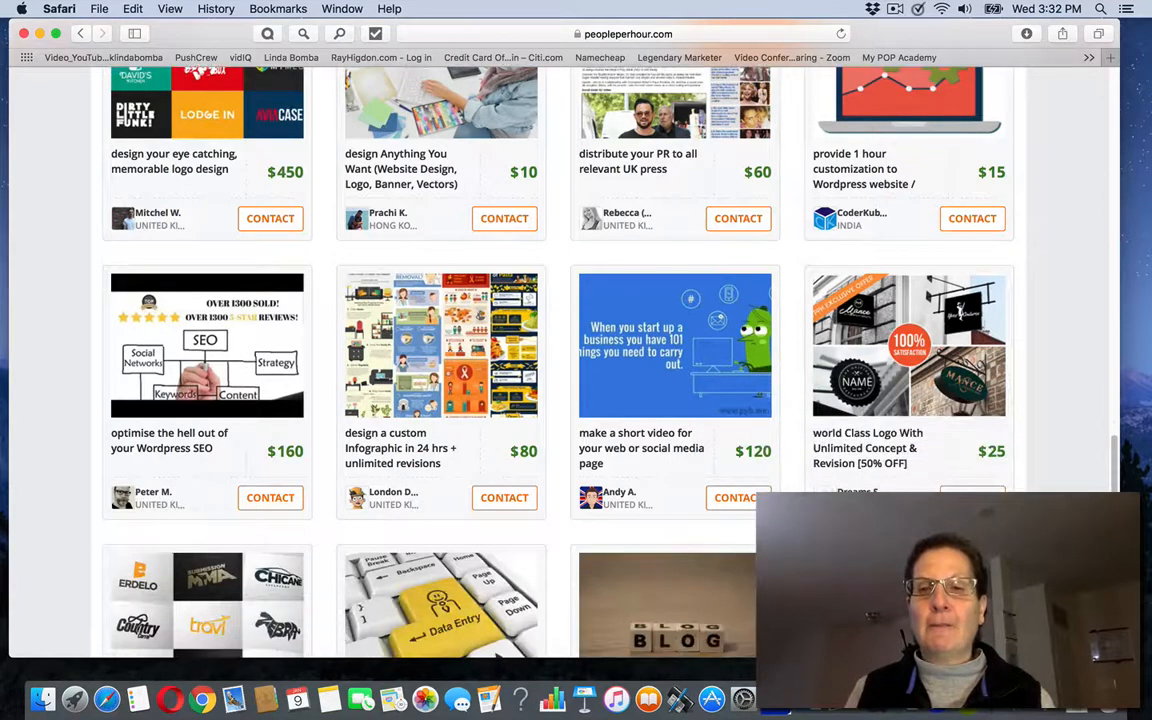
scroll("up", 3)
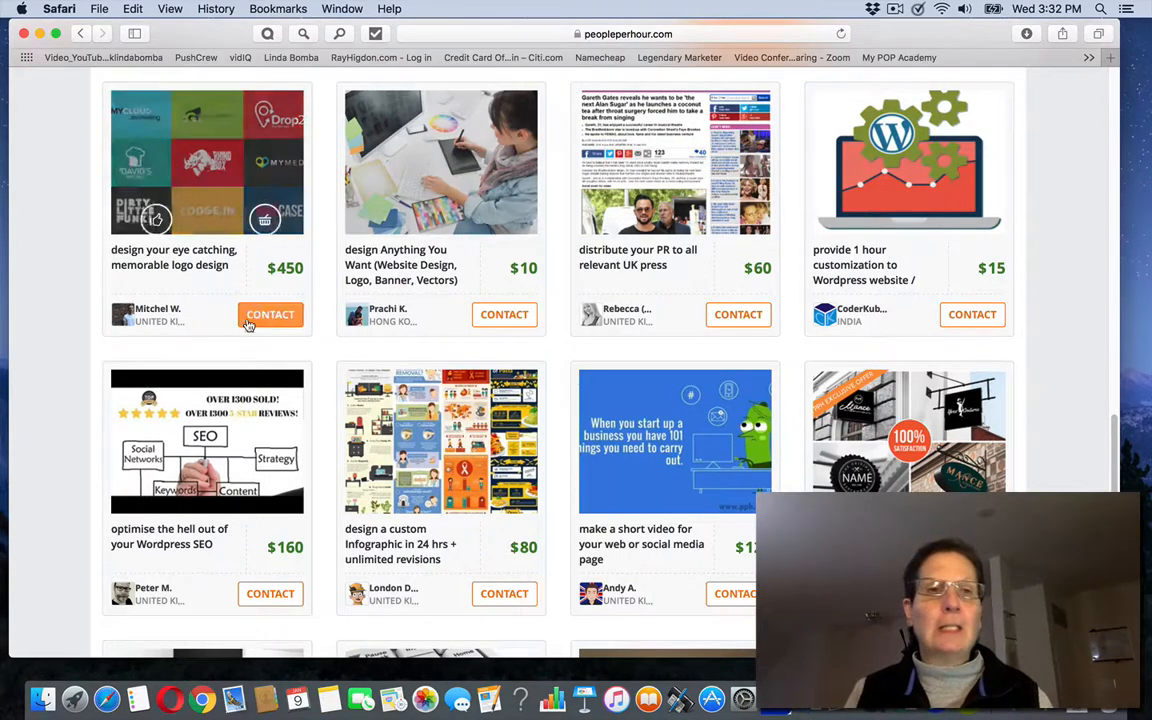
mouse_move(885, 260)
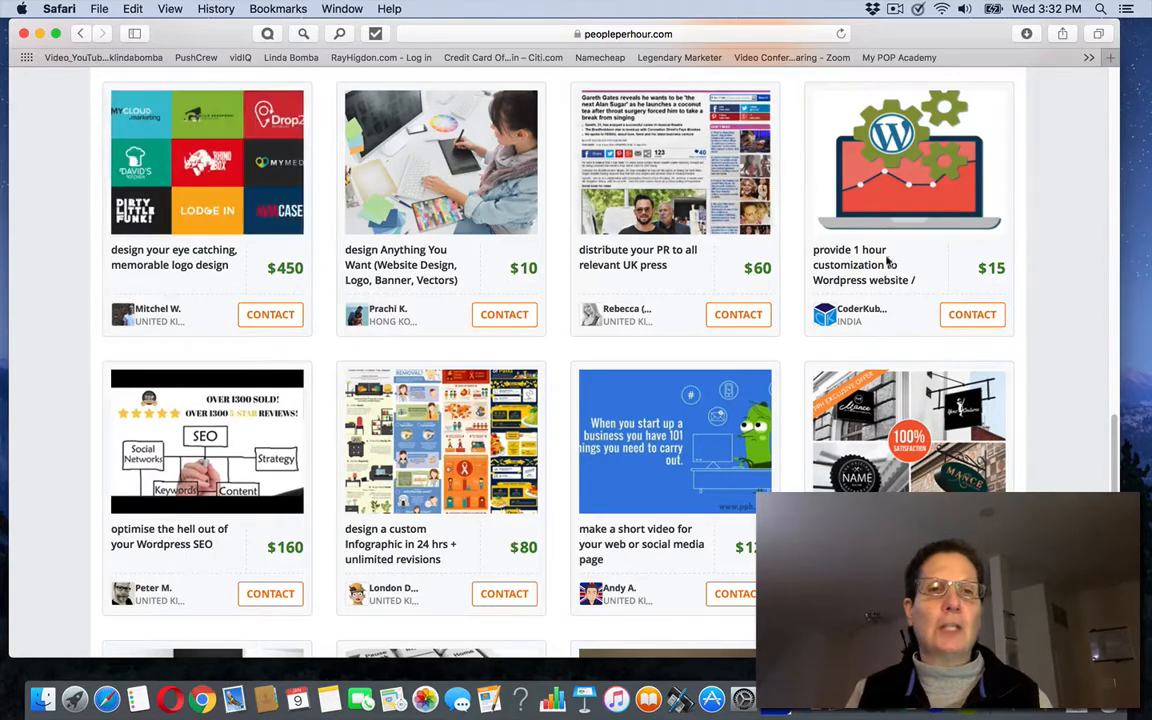
mouse_move(1053, 334)
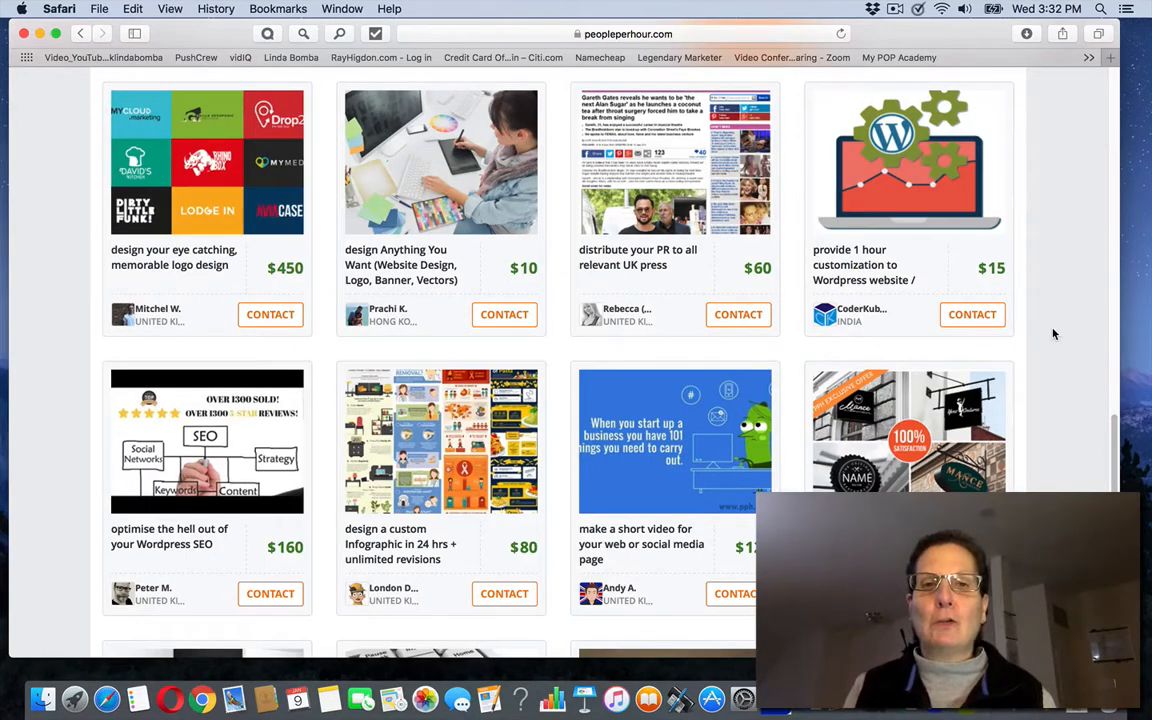
scroll("down", 3)
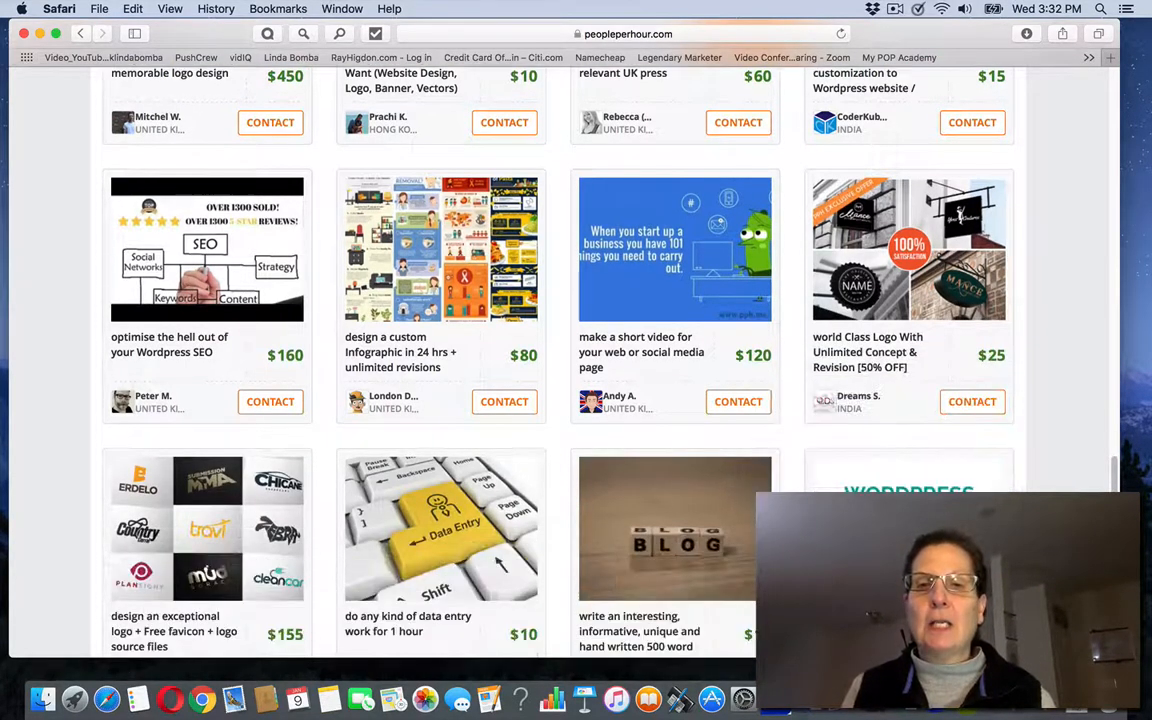
scroll("down", 3)
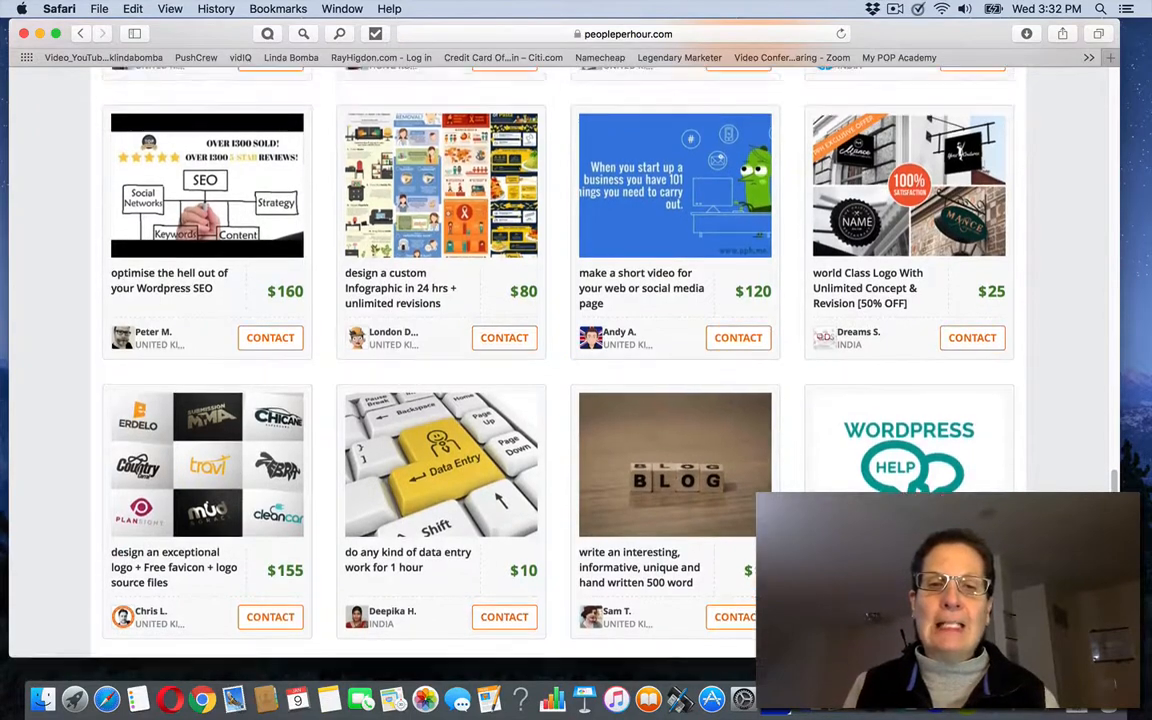
scroll("up", 3)
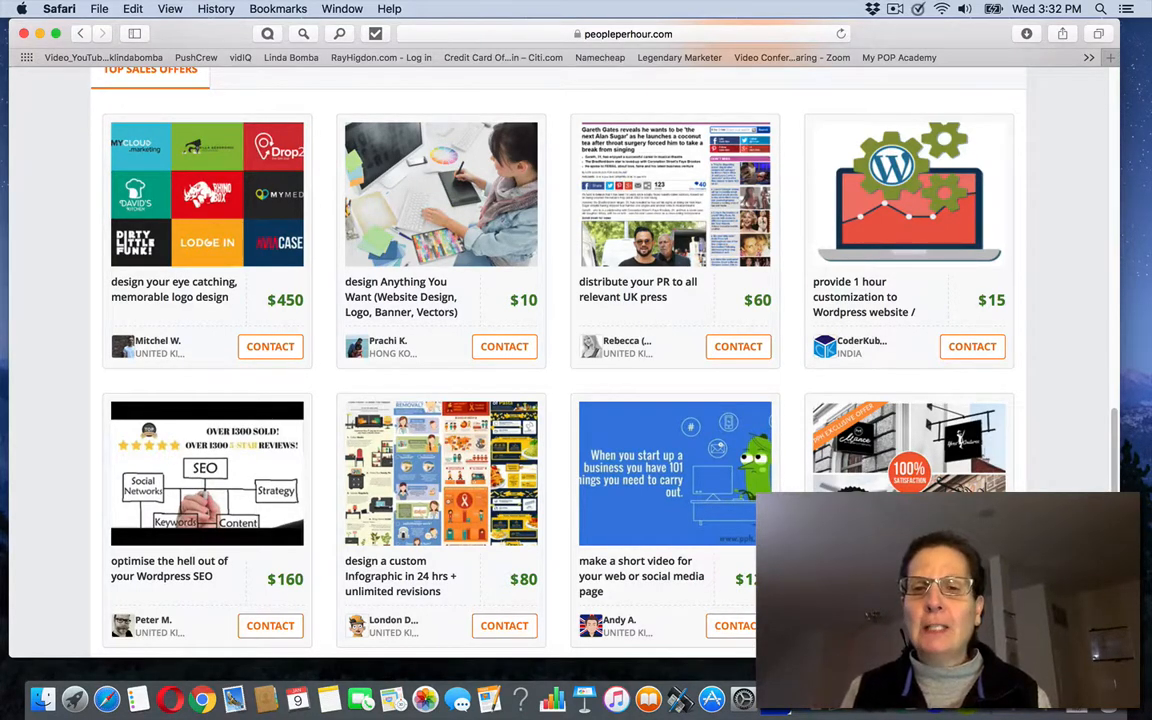
mouse_move(1080, 362)
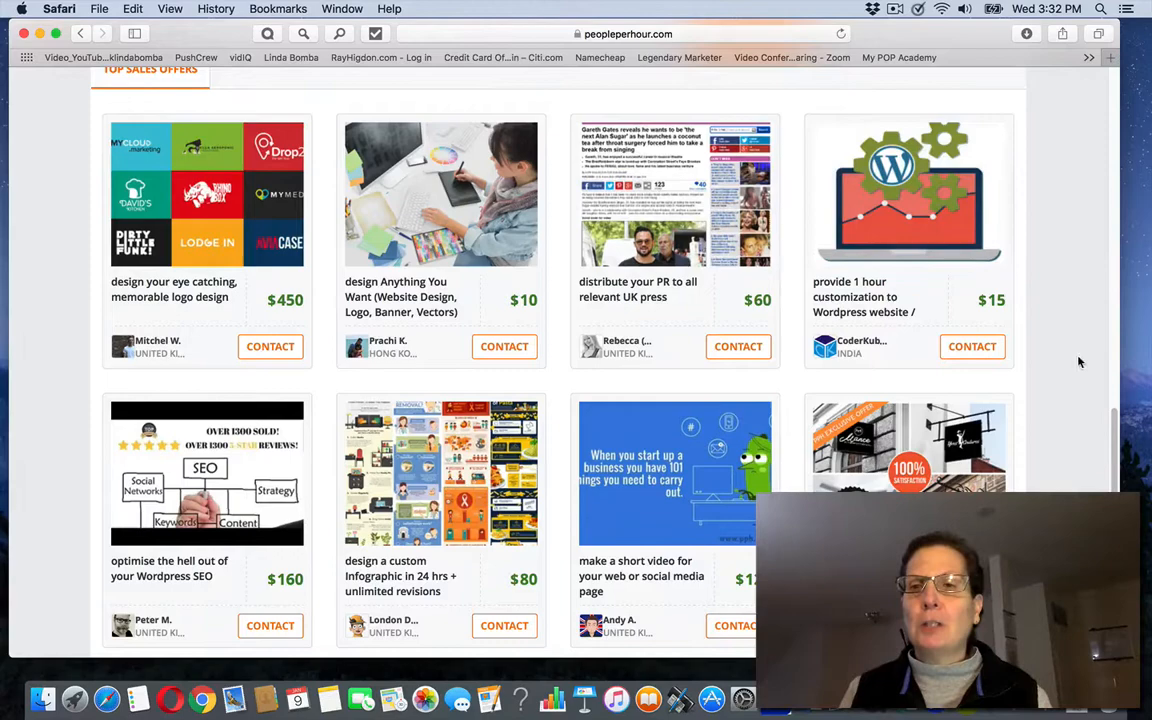
Scroll the Top Sales Offers grid down to its last row, ending with the $20 WordPress fix
scroll("down", 3)
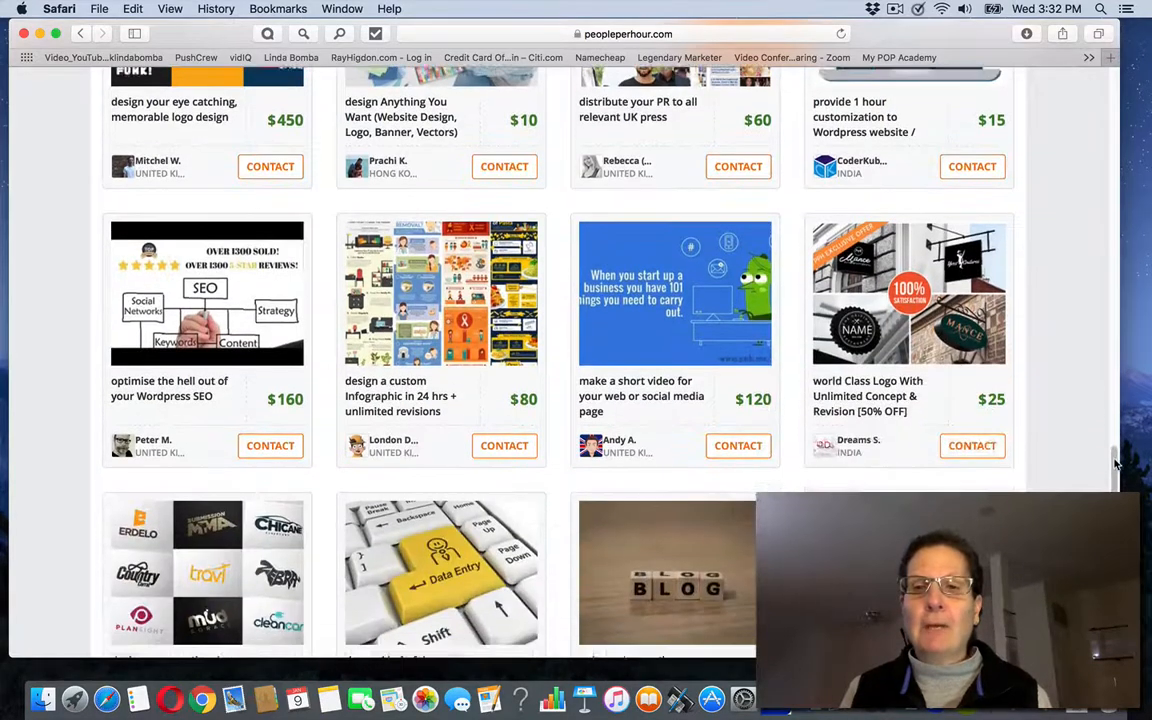
scroll("down", 3)
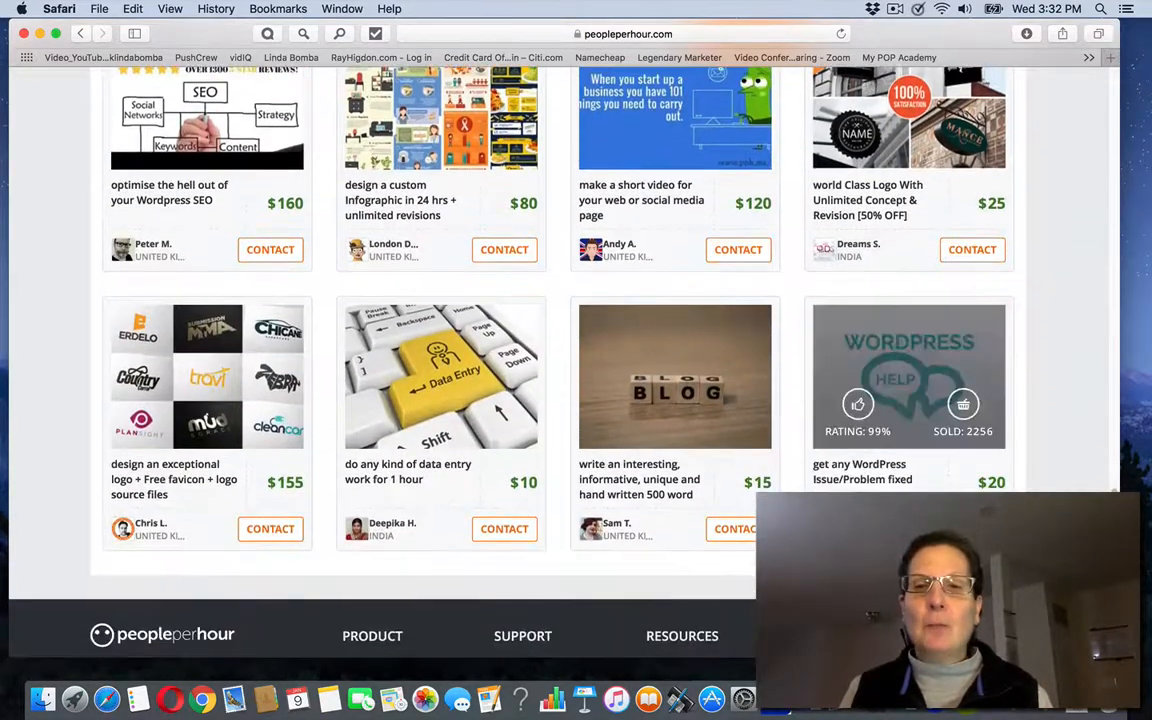
scroll("down", 3)
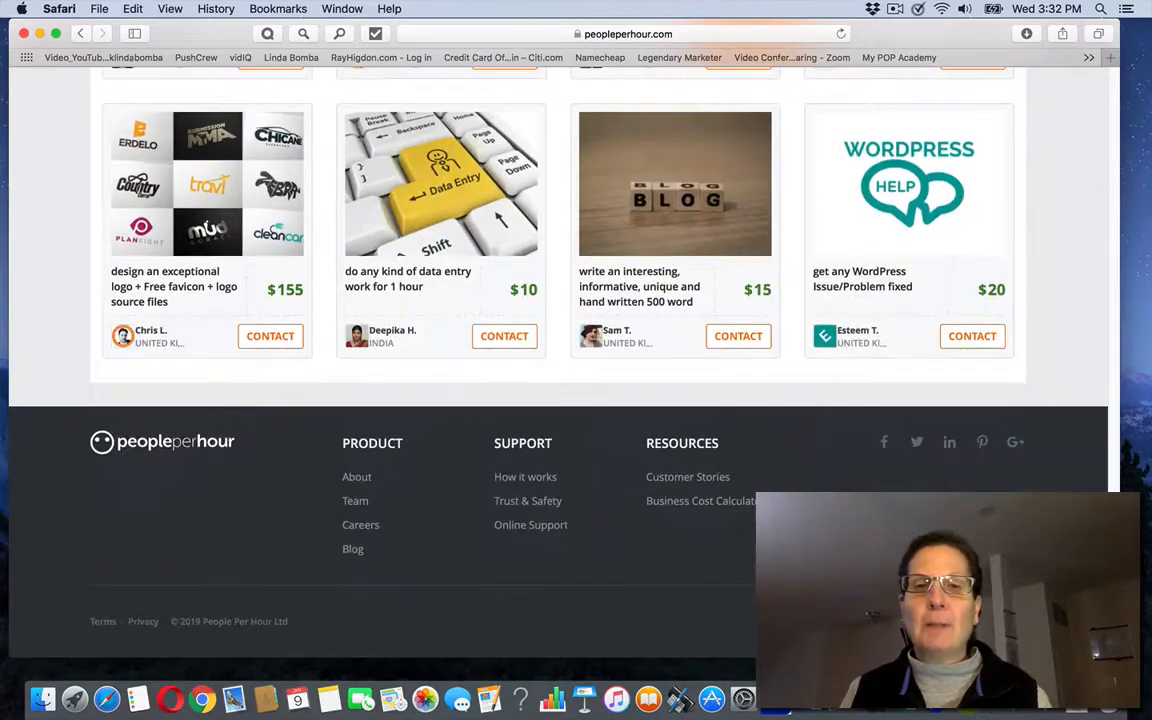
scroll("up", 3)
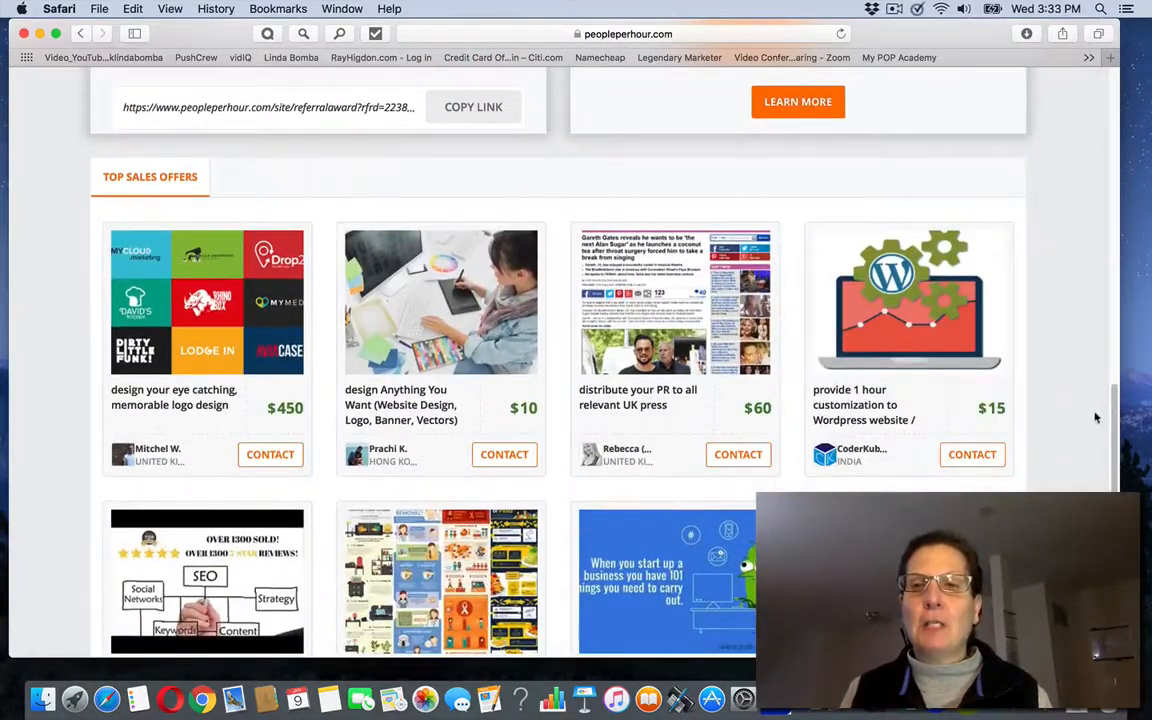
scroll("down", 3)
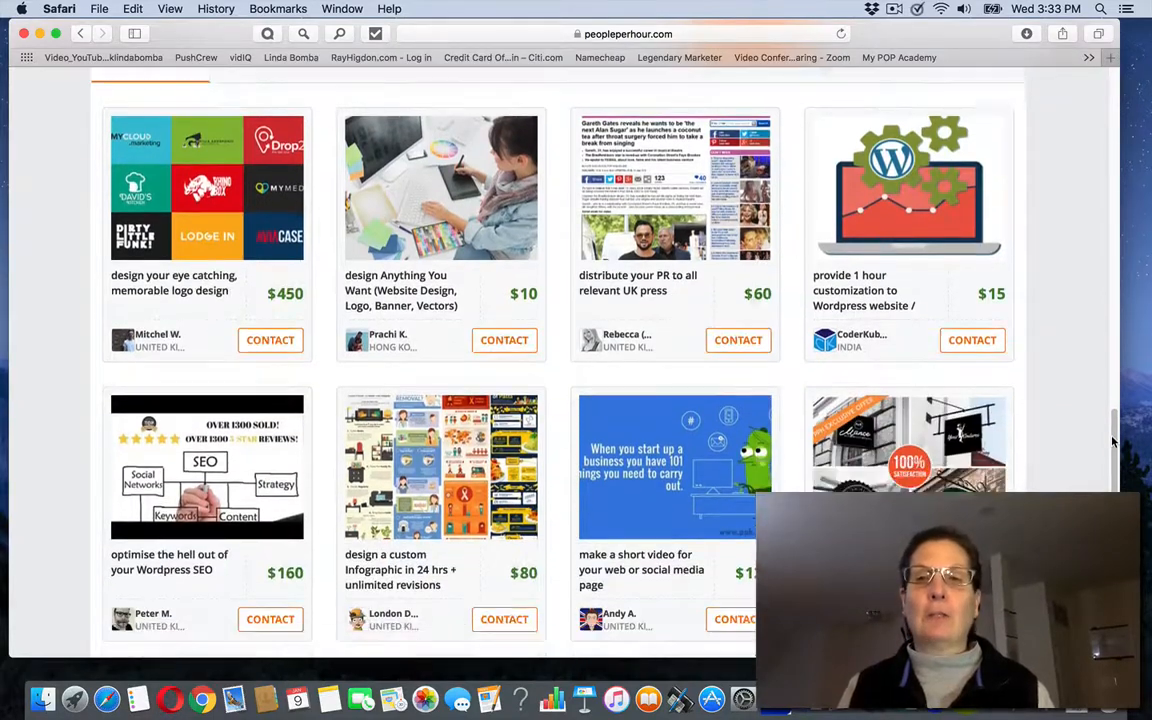
scroll("down", 3)
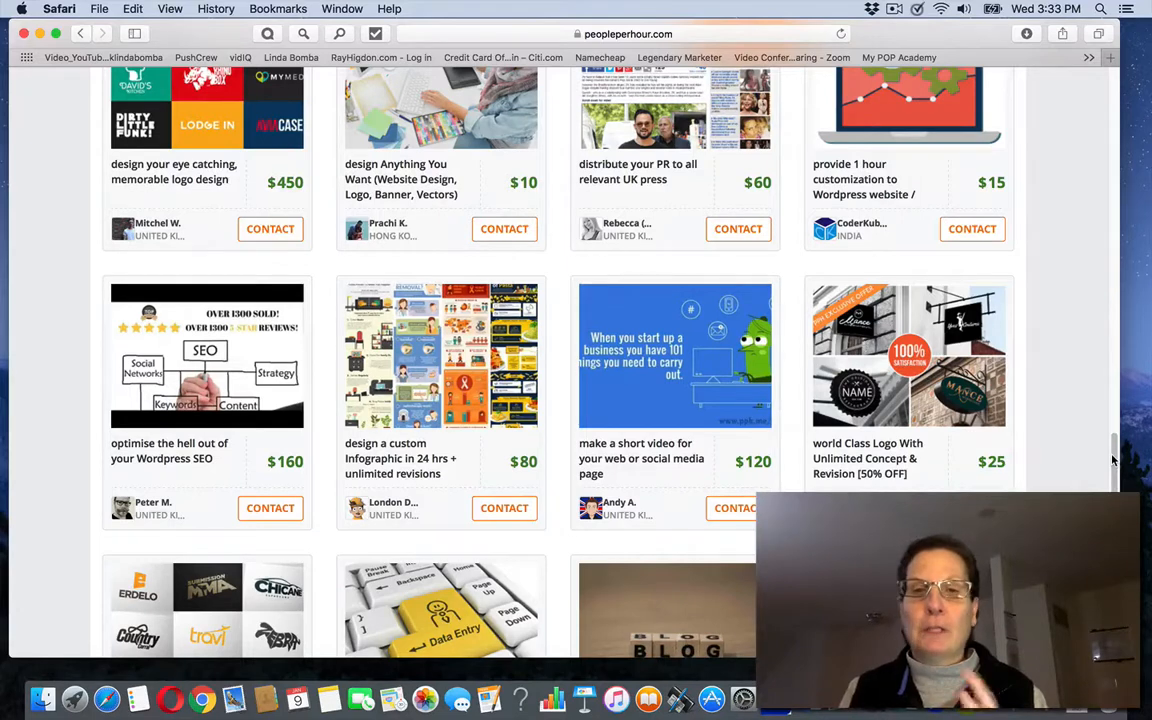
scroll("down", 3)
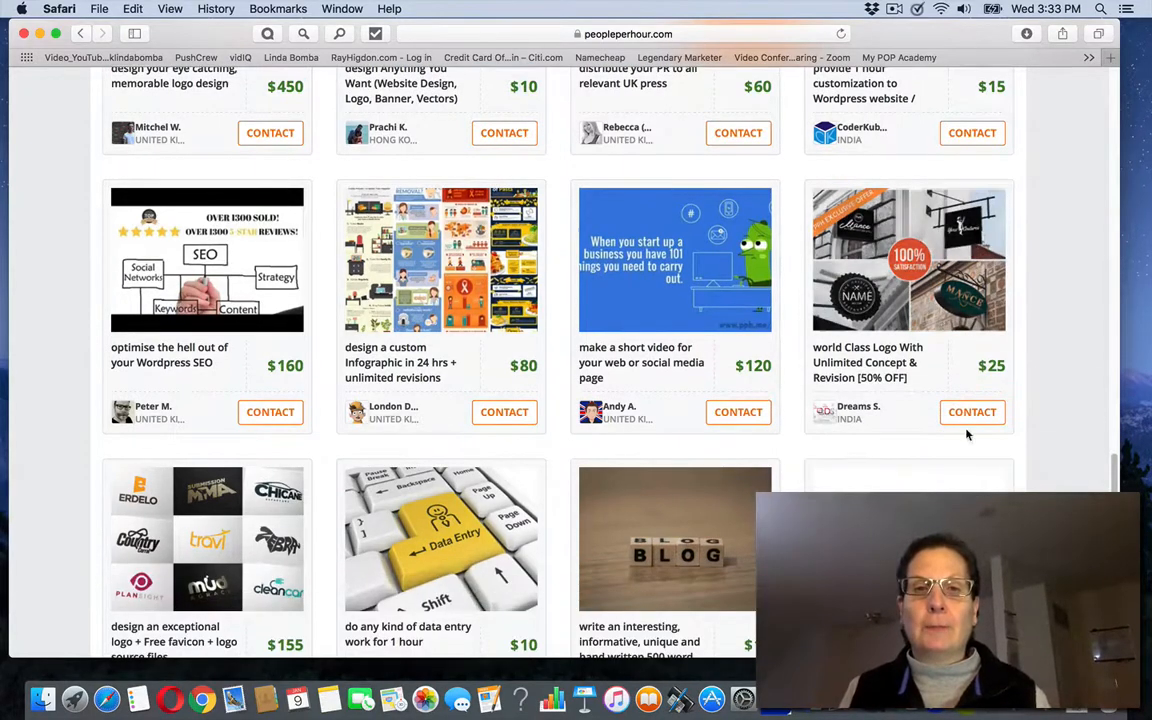
mouse_move(1060, 373)
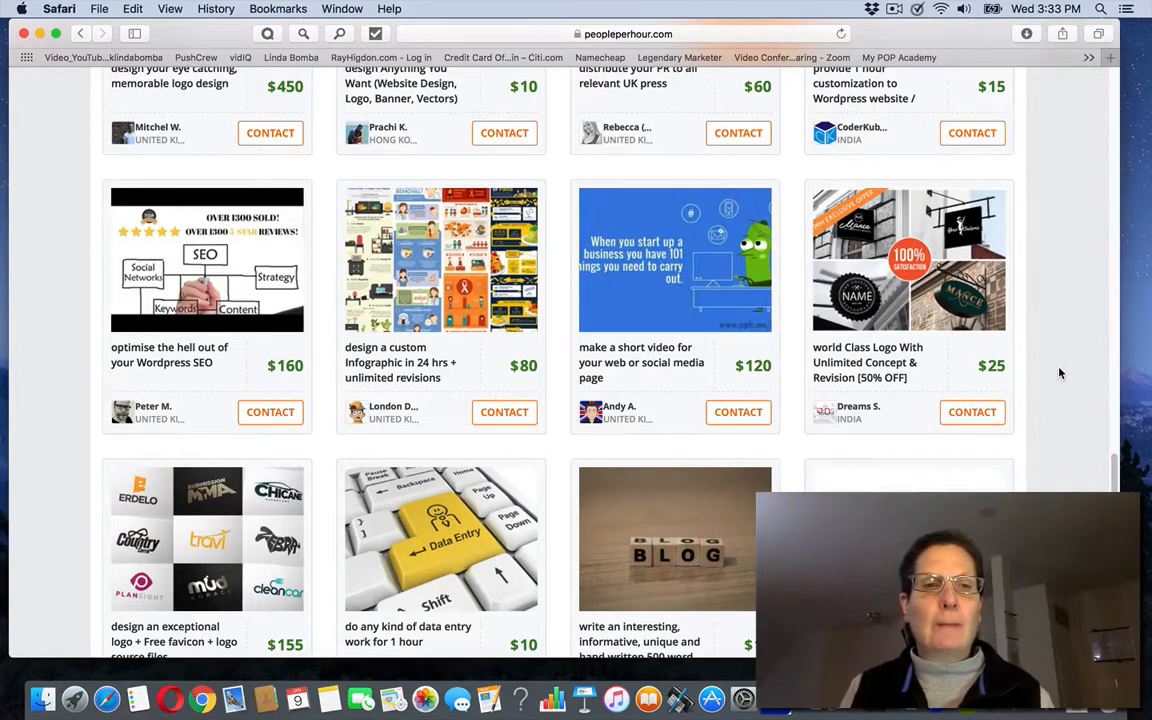
scroll("down", 3)
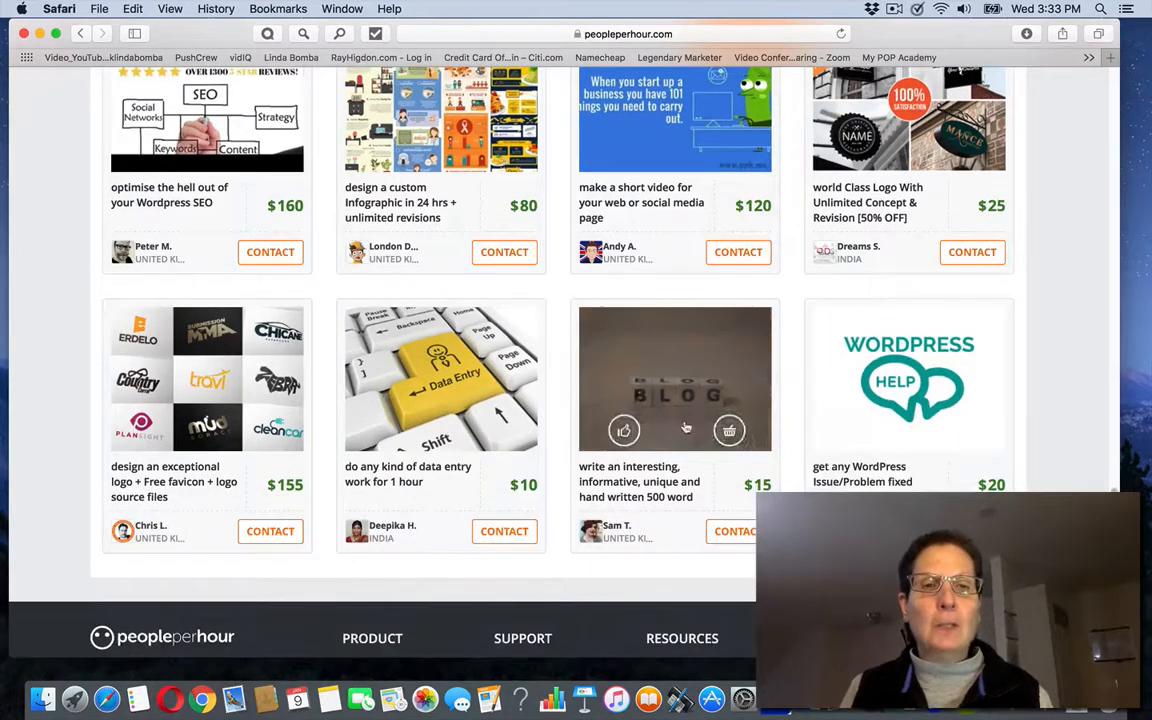
mouse_move(440, 480)
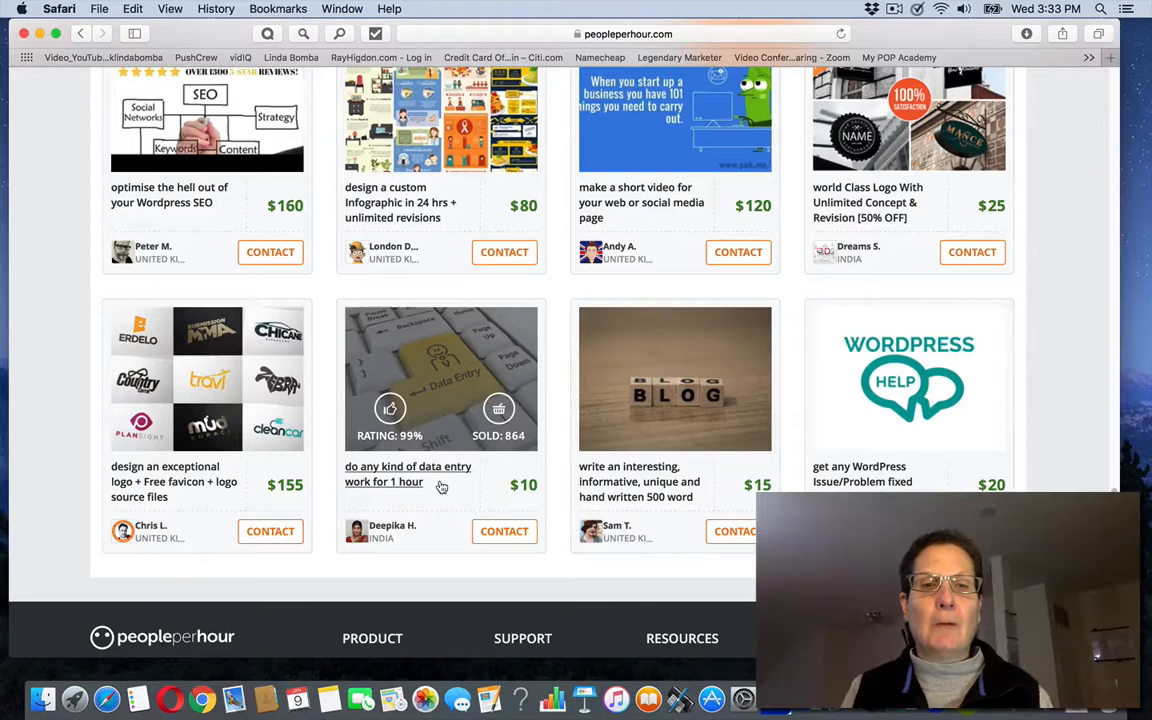
mouse_move(435, 515)
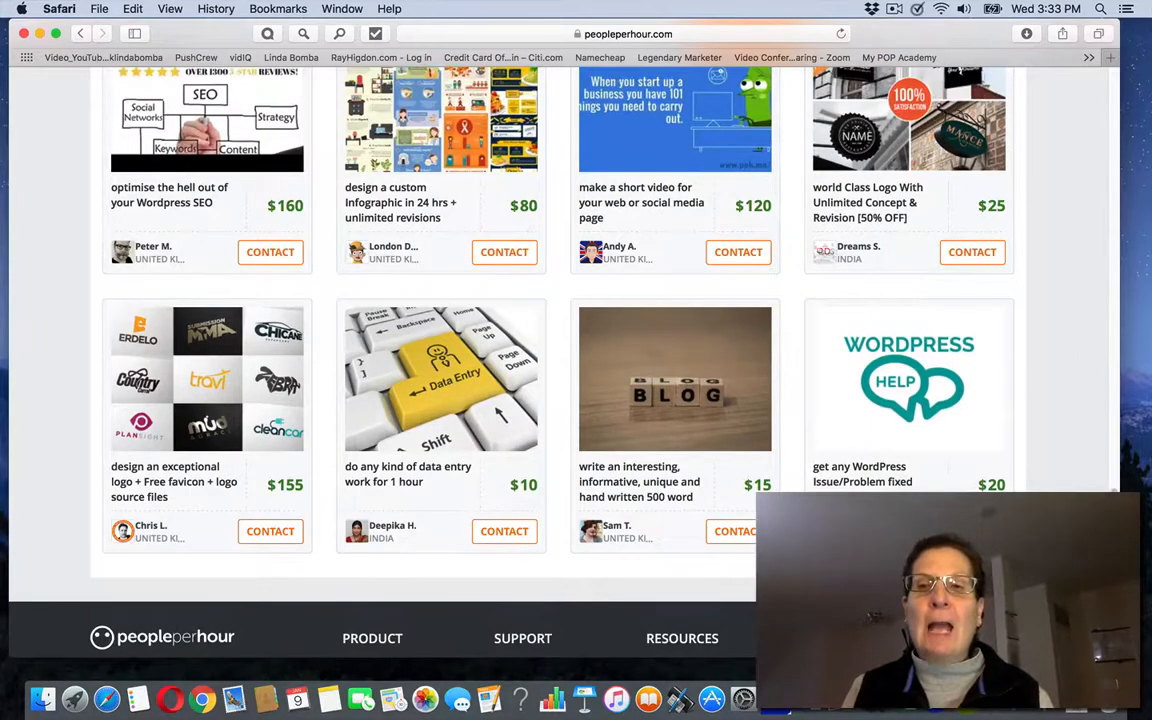
scroll("up", 3)
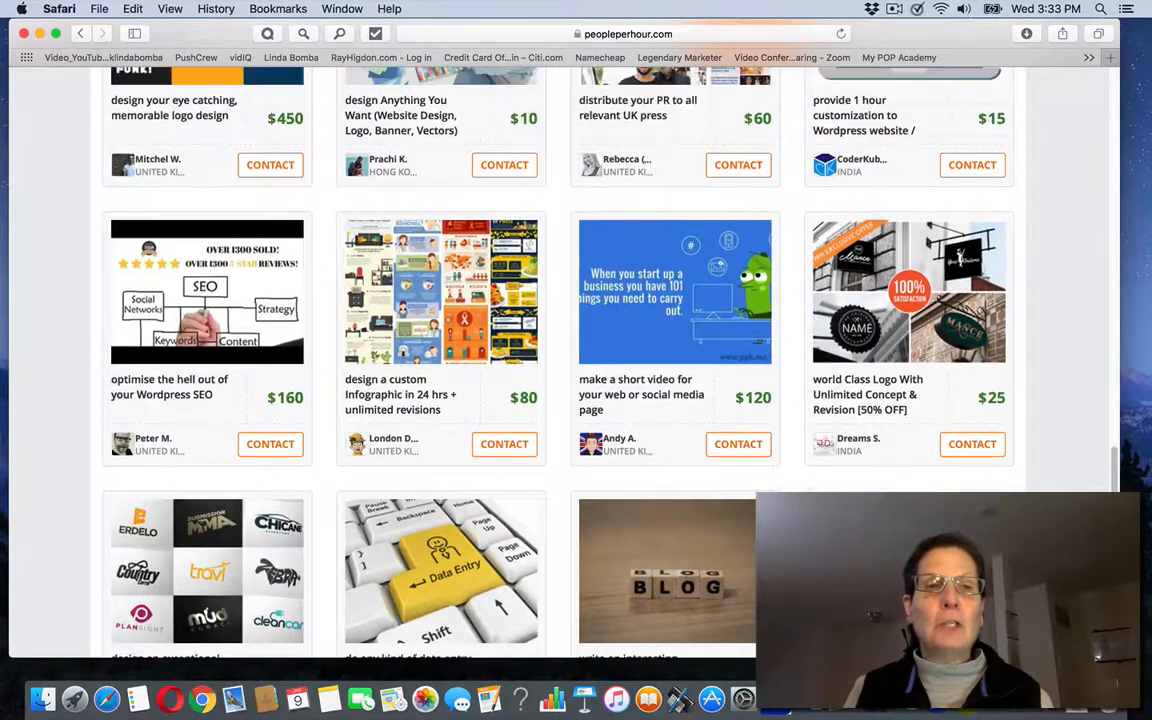
scroll("up", 3)
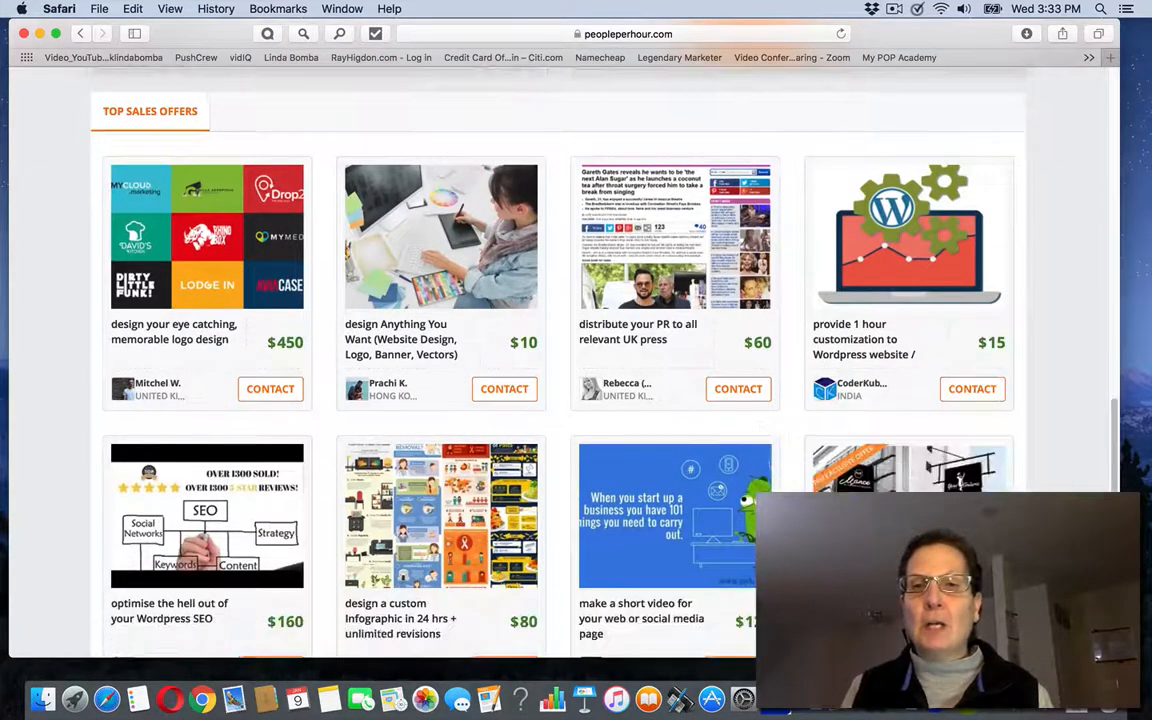
scroll("down", 3)
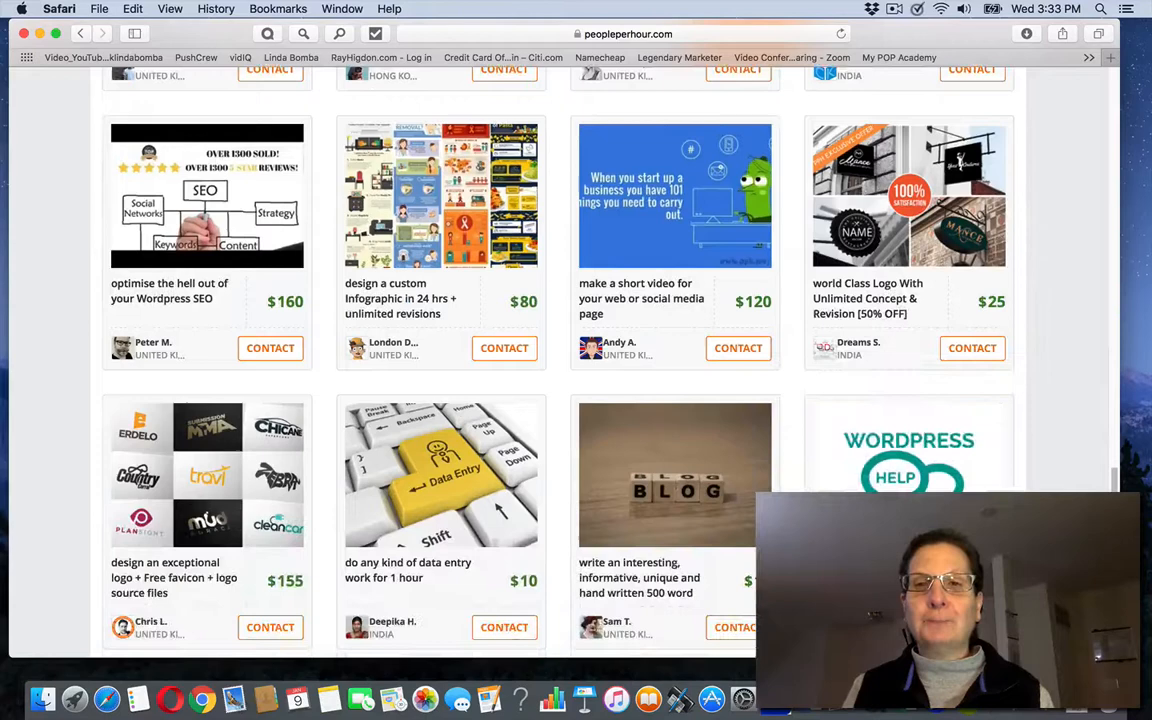
scroll("down", 3)
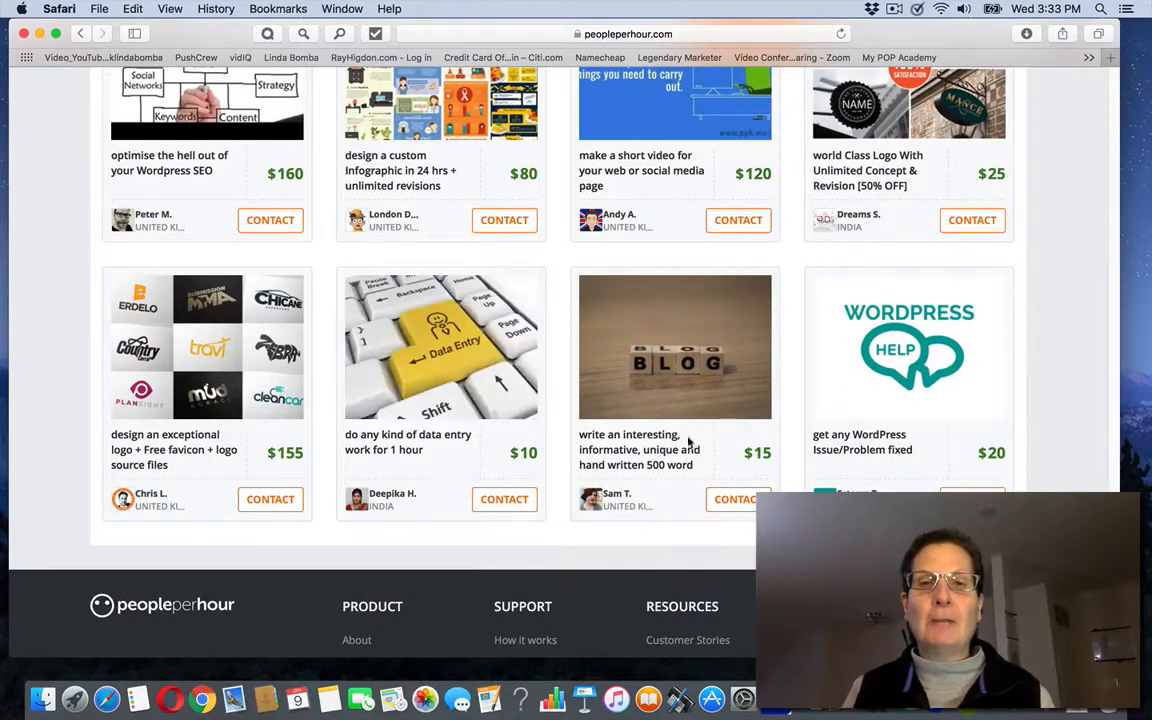
mouse_move(1059, 253)
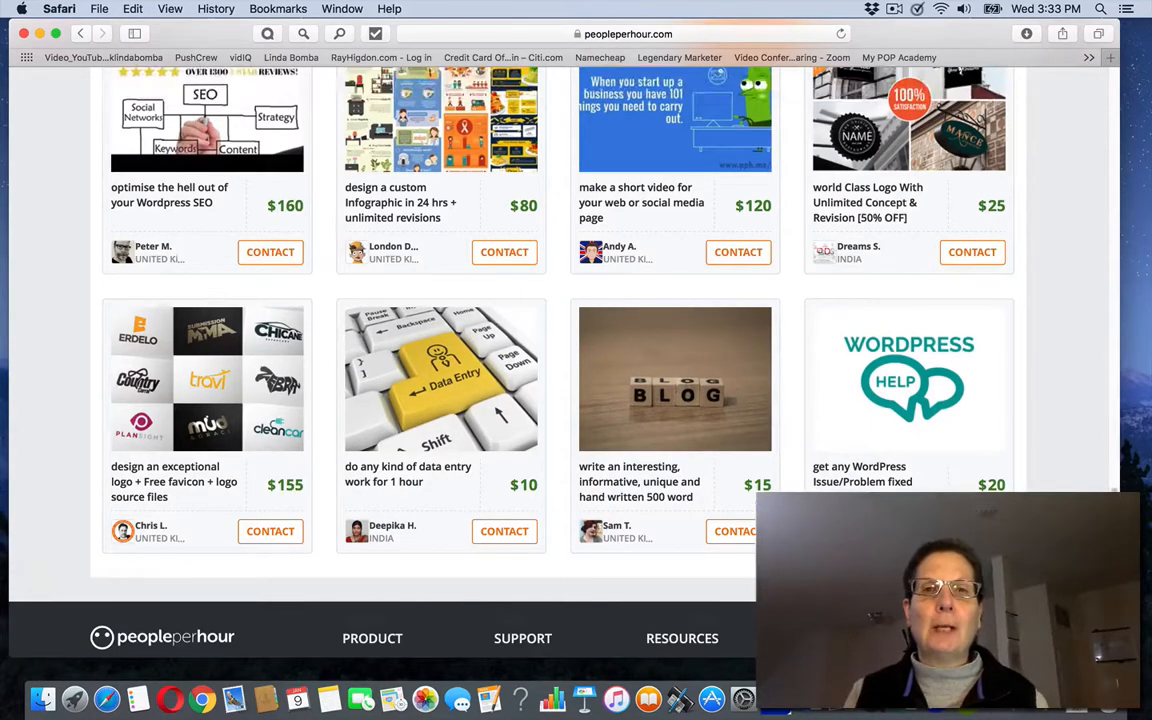
Scroll up to the dashboard greeting showing no open projects or in-progress workstreams
scroll("up", 3)
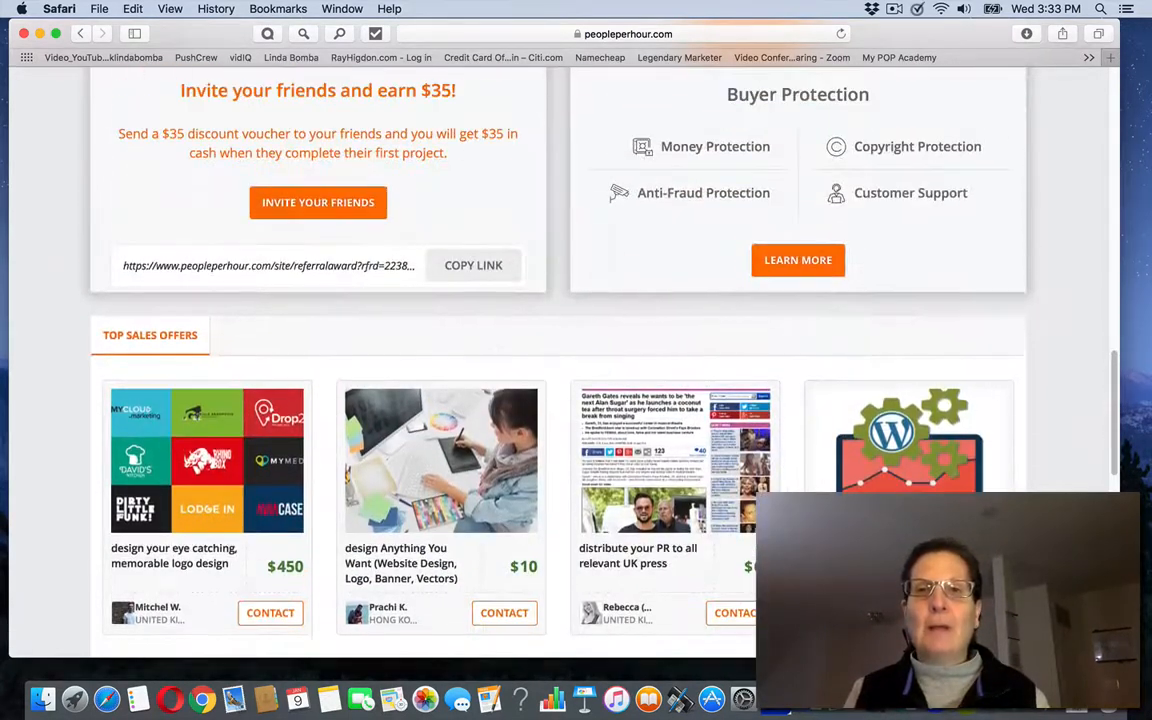
scroll("up", 3)
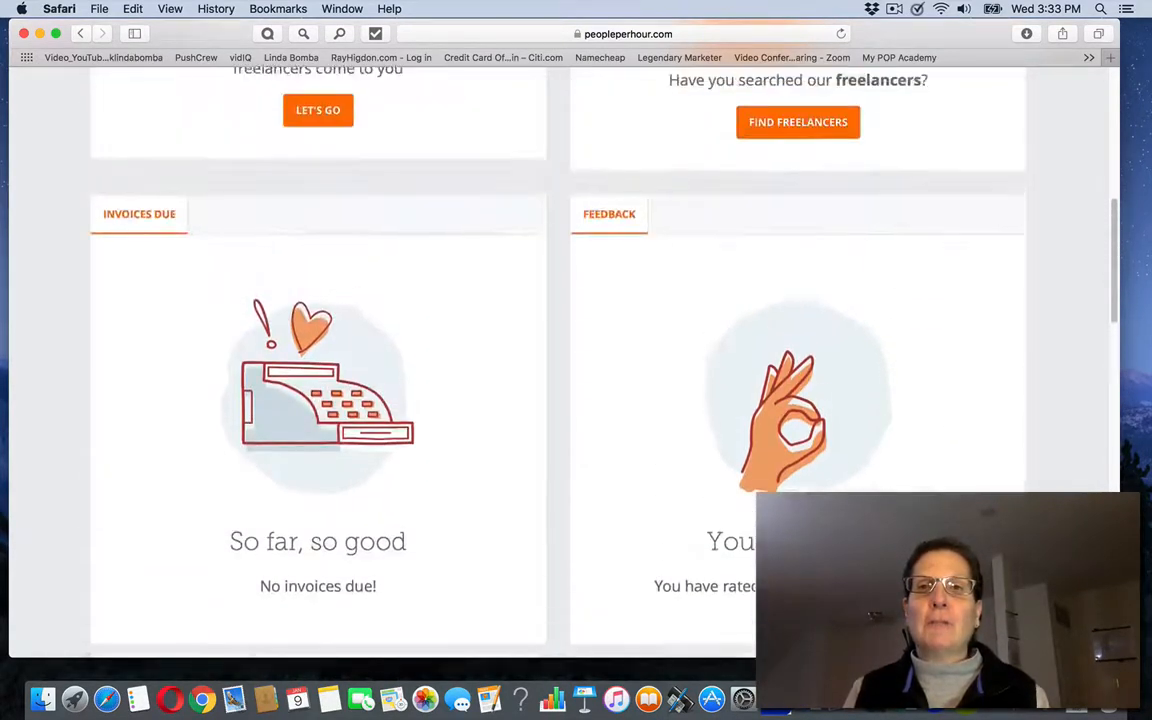
scroll("up", 3)
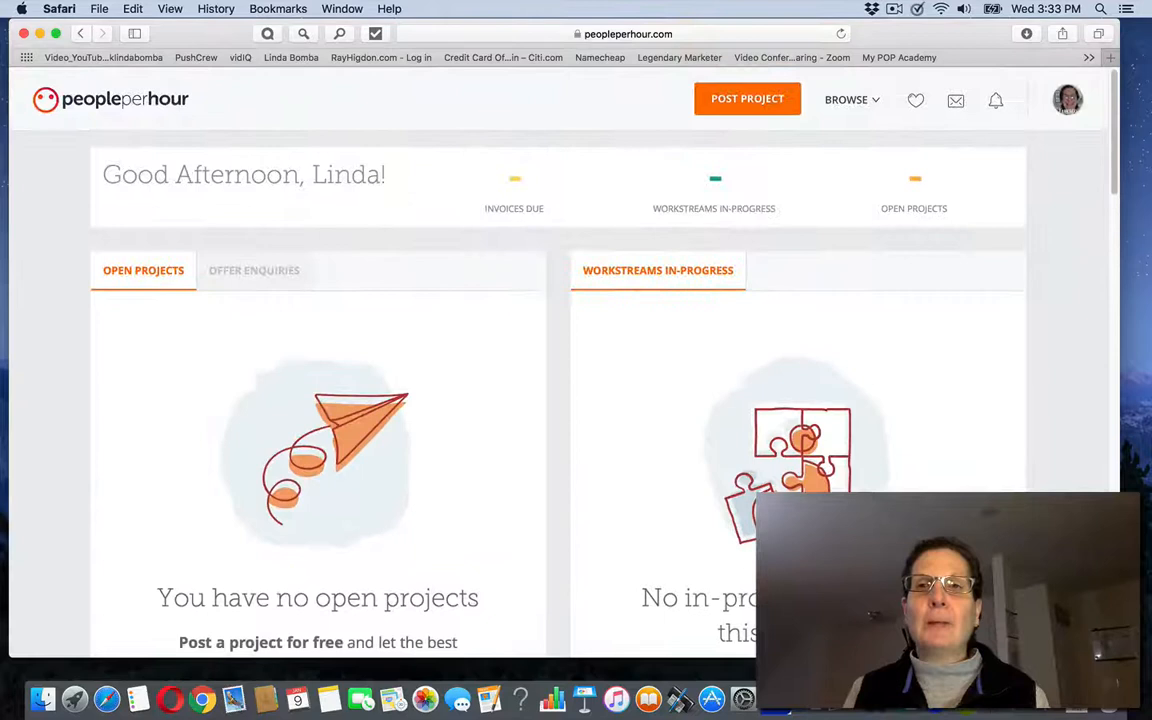
scroll("down", 3)
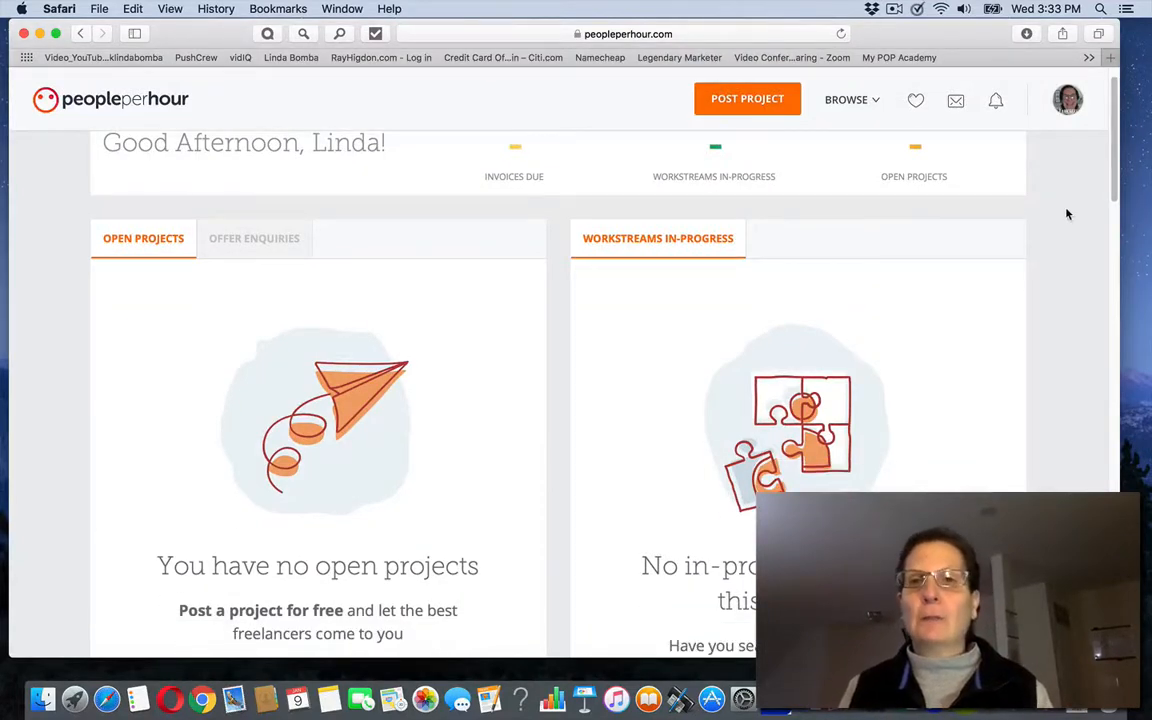
Browse the Curated Freelancers listing (73,689 found), check the empty notifications, and show the account menu
left_click(846, 99)
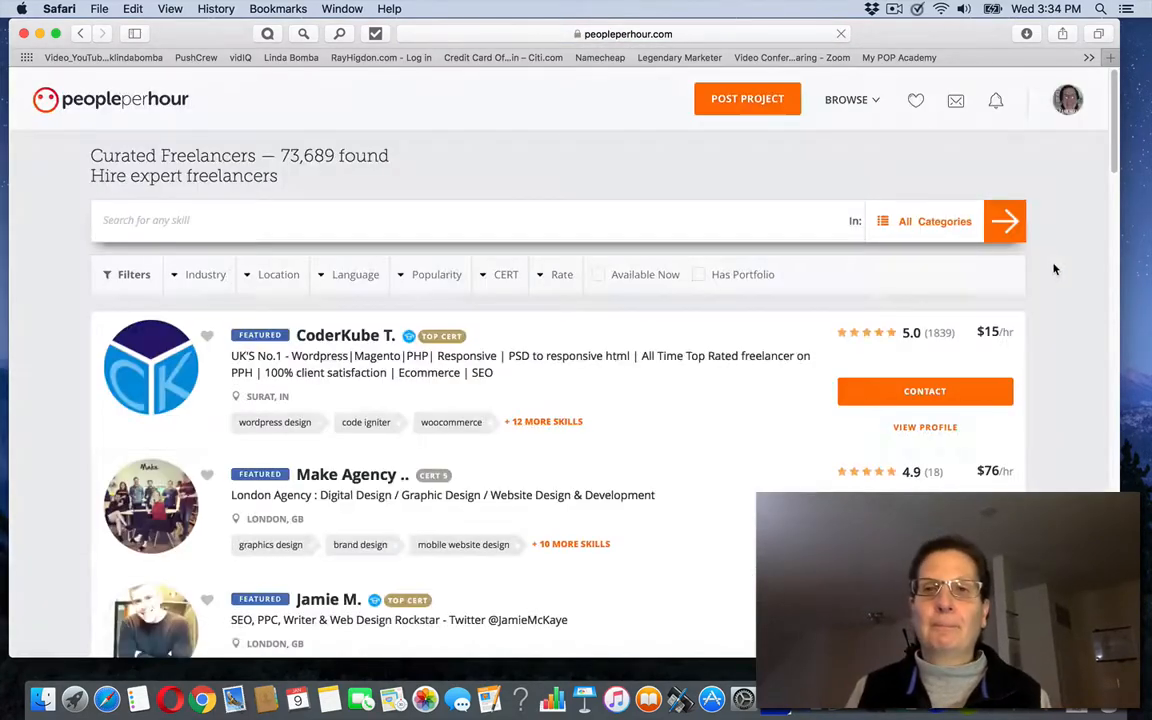
scroll("down", 3)
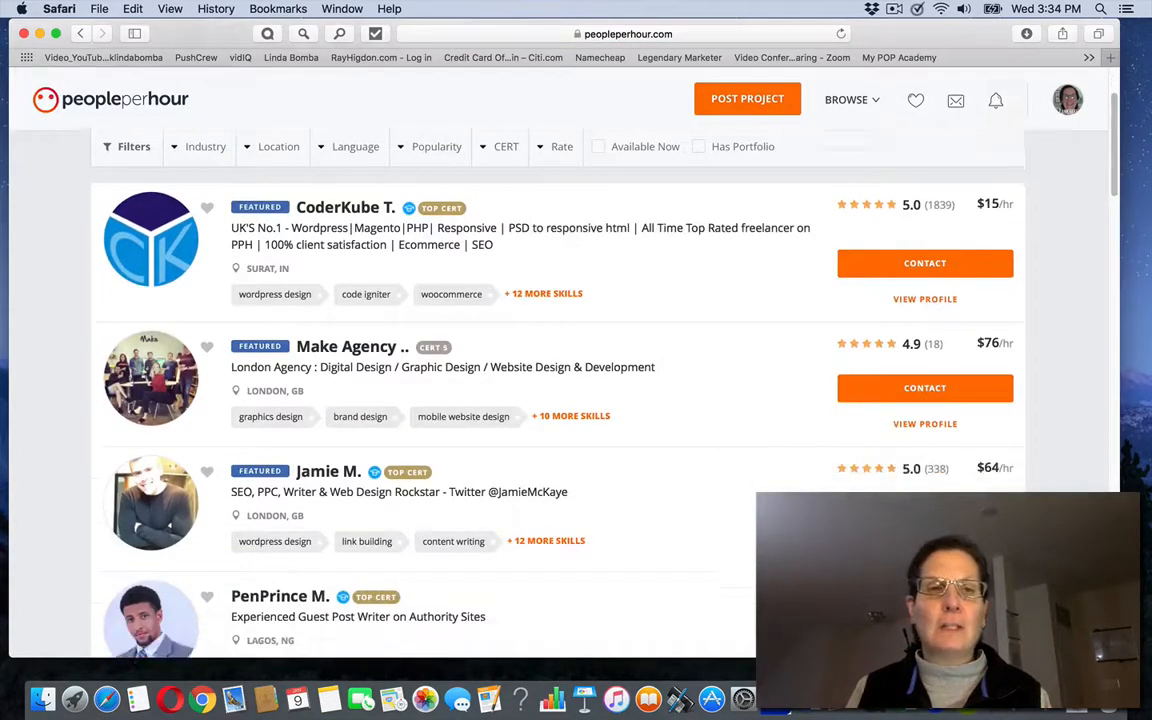
scroll("down", 3)
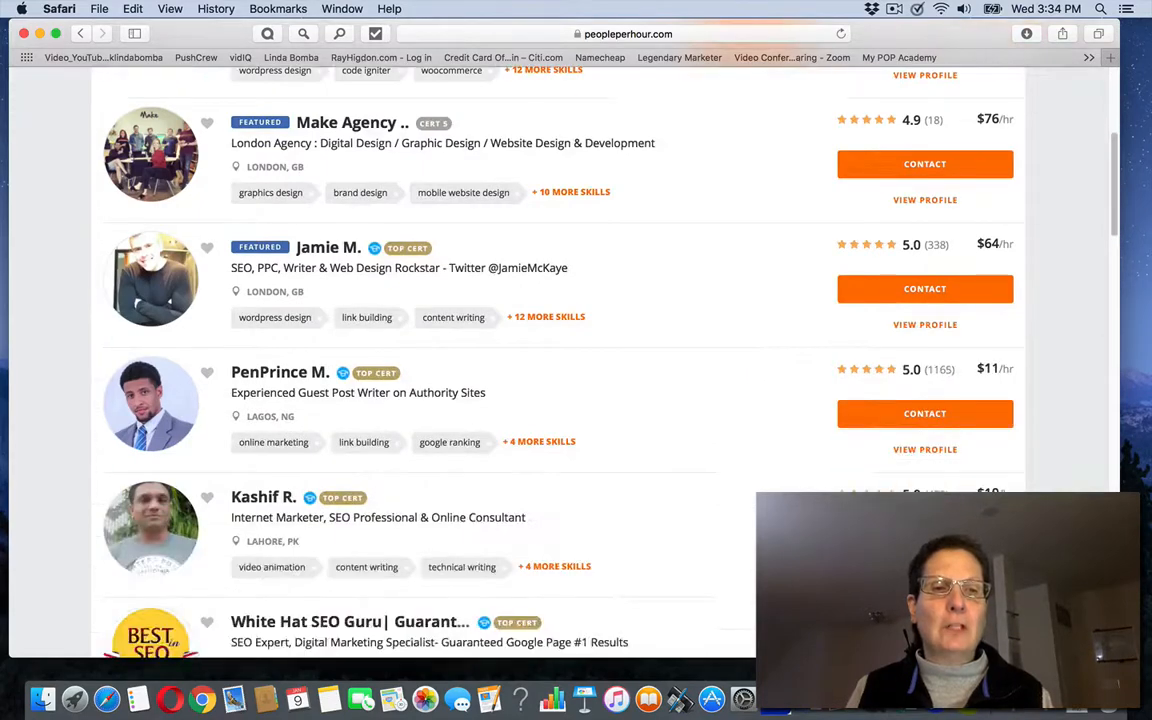
scroll("up", 3)
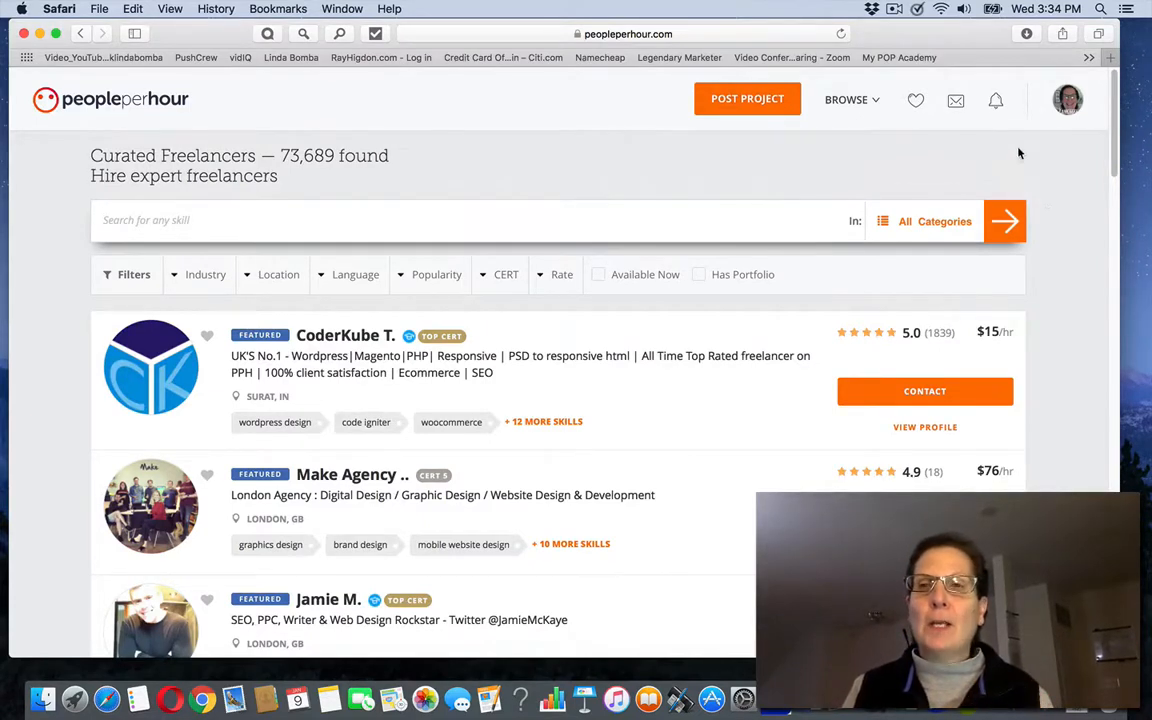
left_click(995, 100)
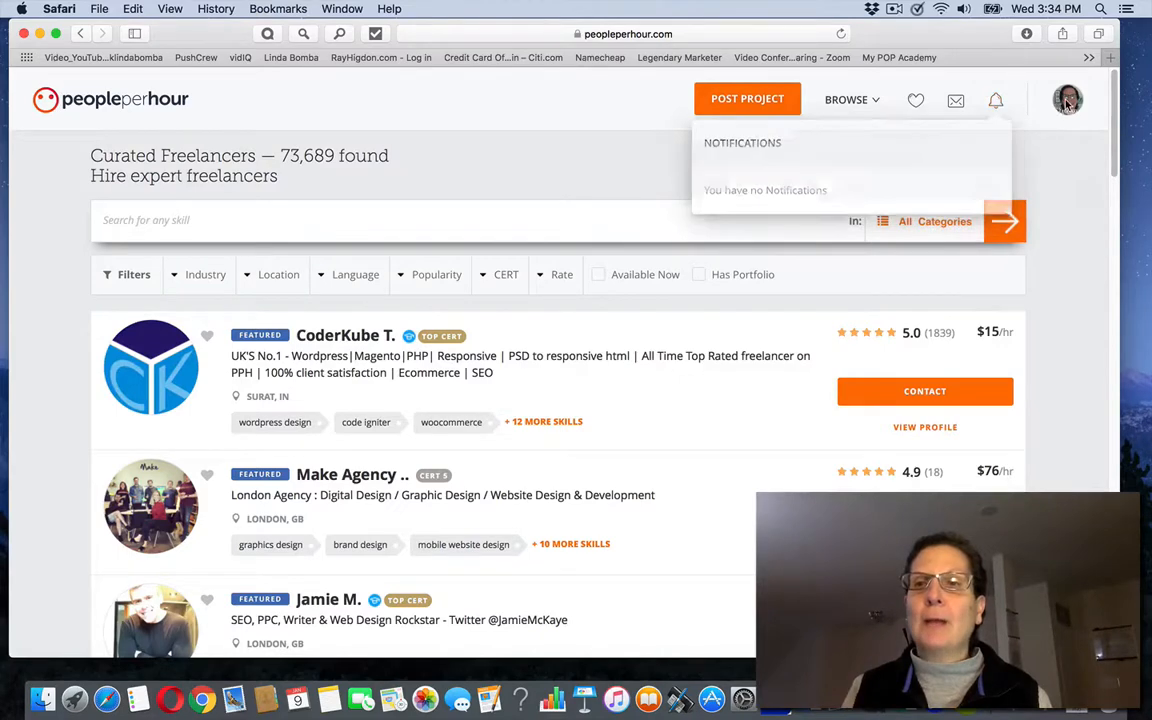
left_click(1067, 99)
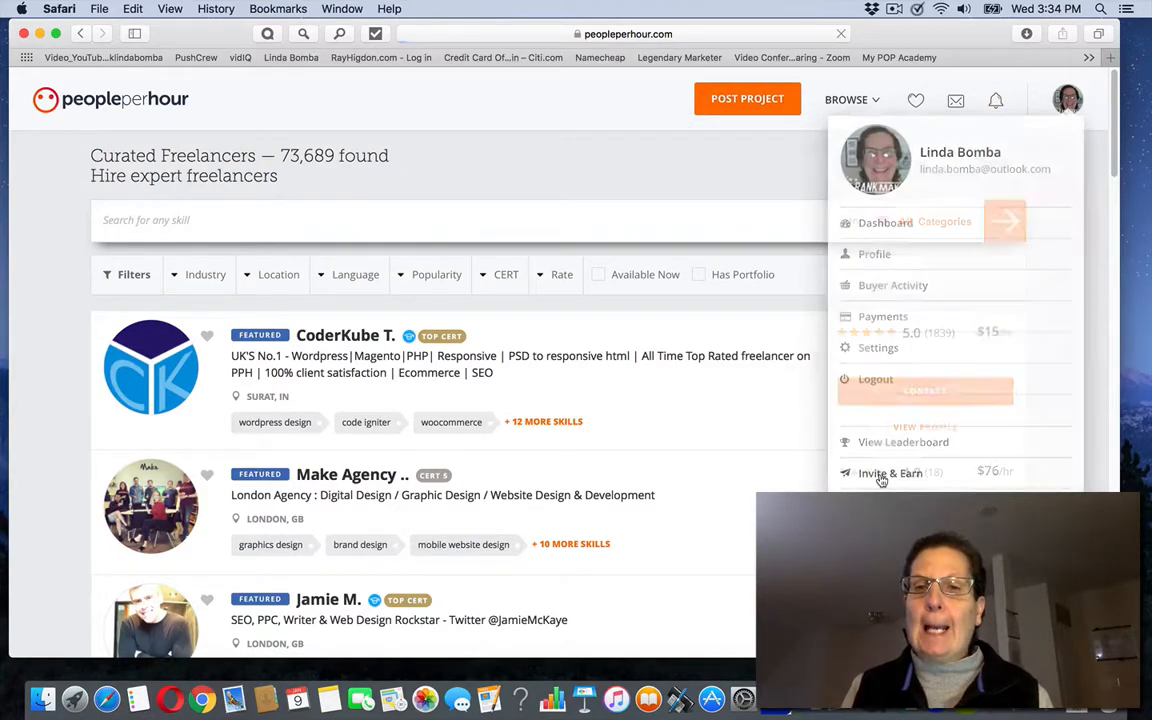
Review the Invite & Earn page offering friends £30 credit, with referral link and invite form
left_click(889, 472)
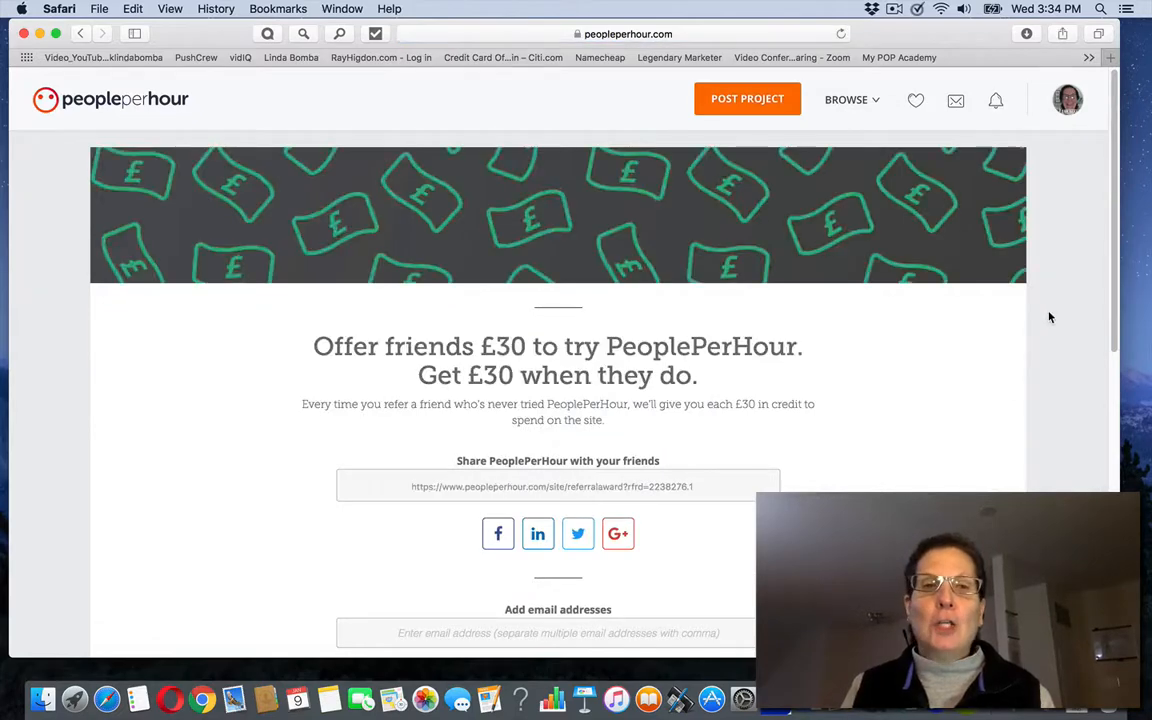
scroll("down", 3)
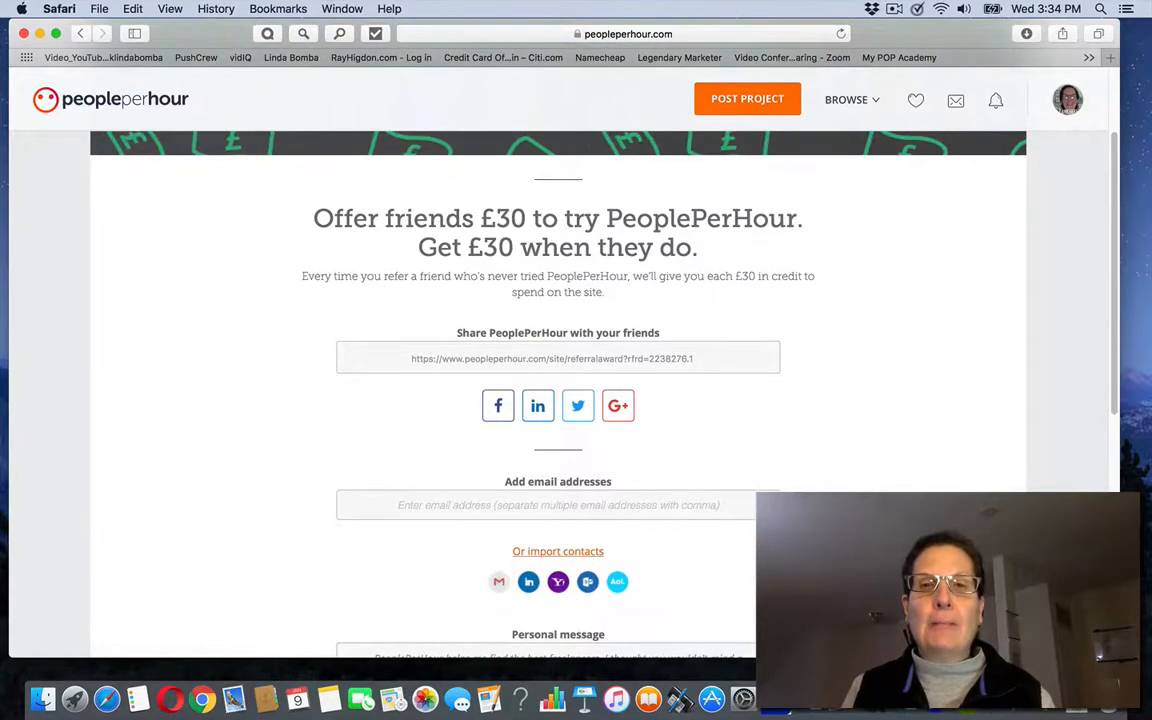
scroll("up", 3)
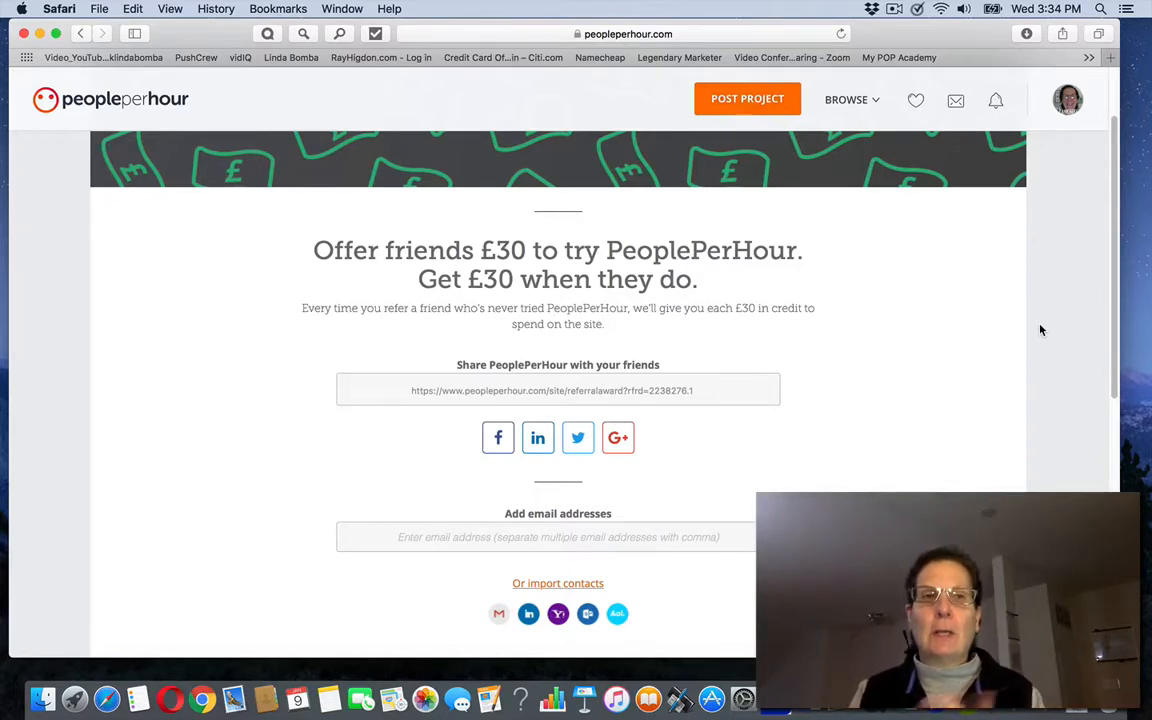
scroll("down", 3)
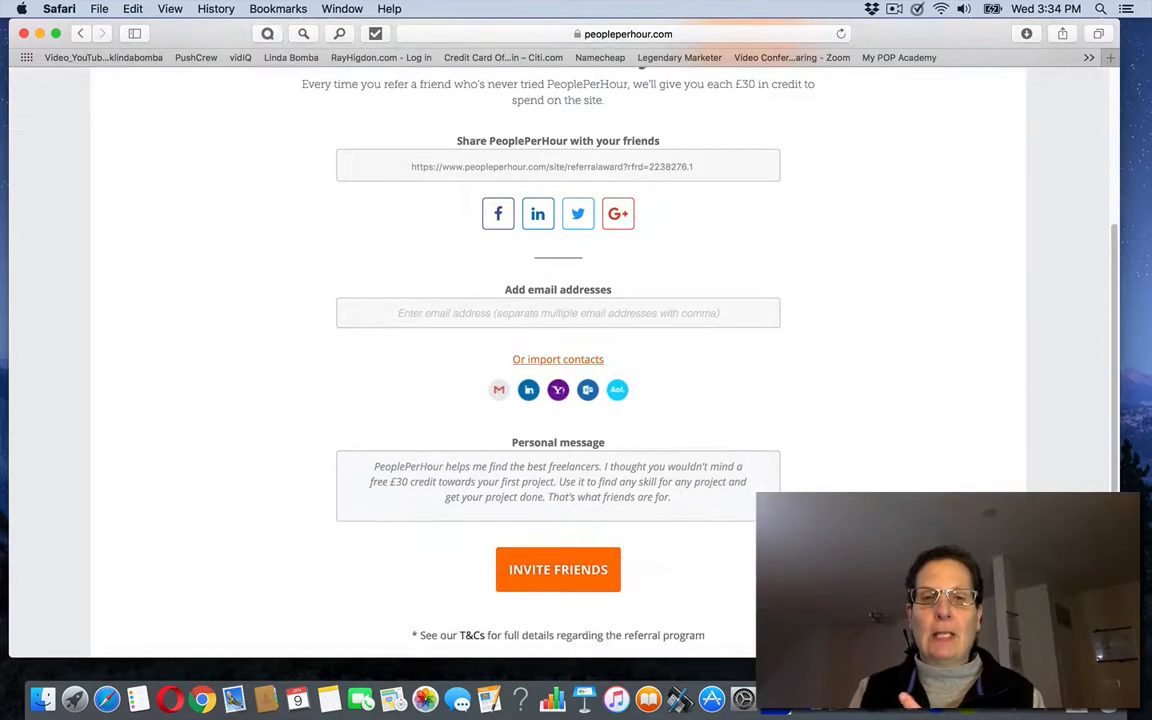
scroll("up", 3)
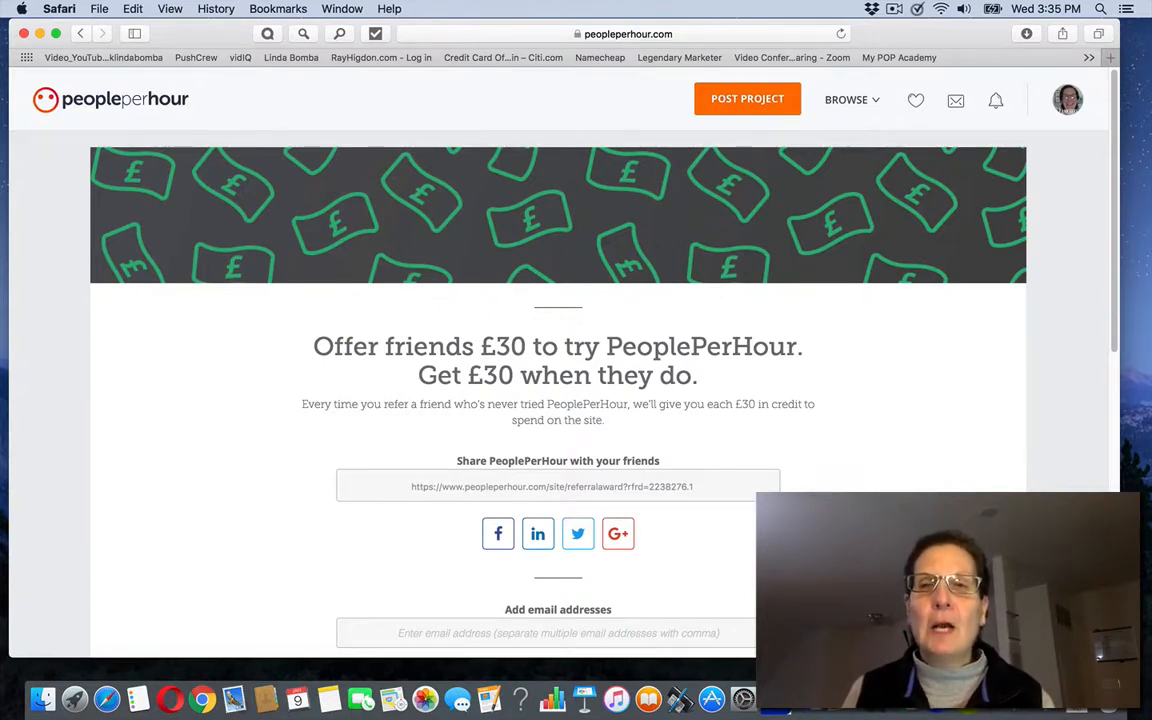
left_click(893, 8)
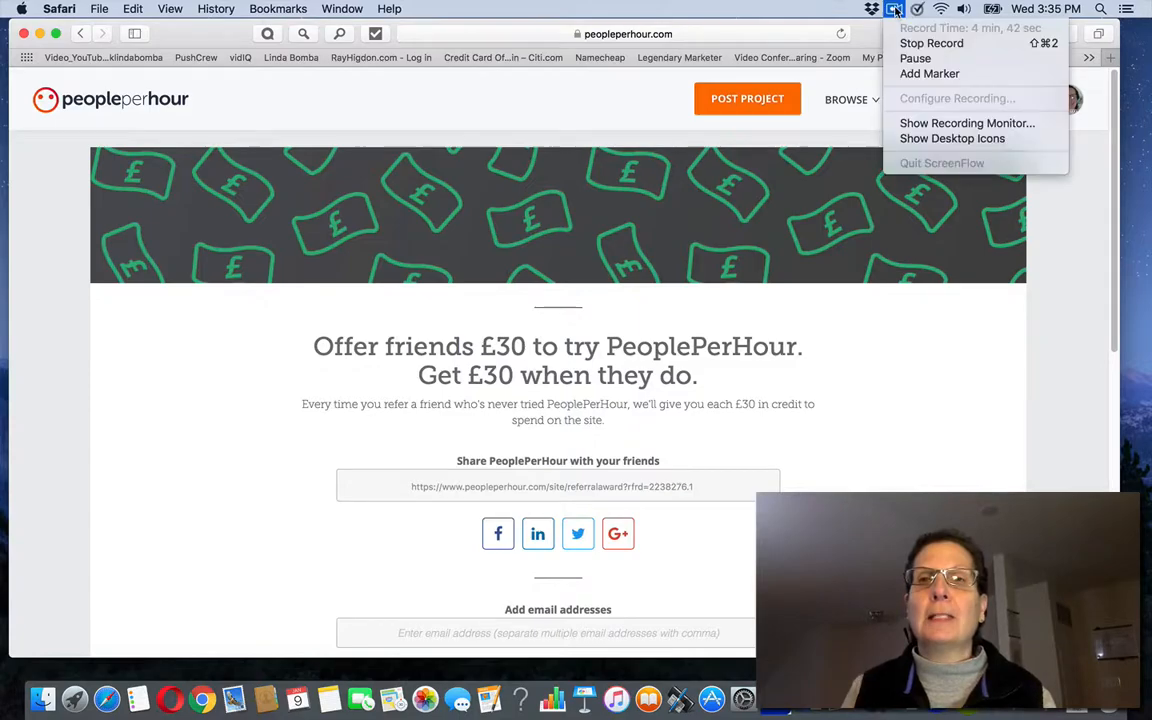